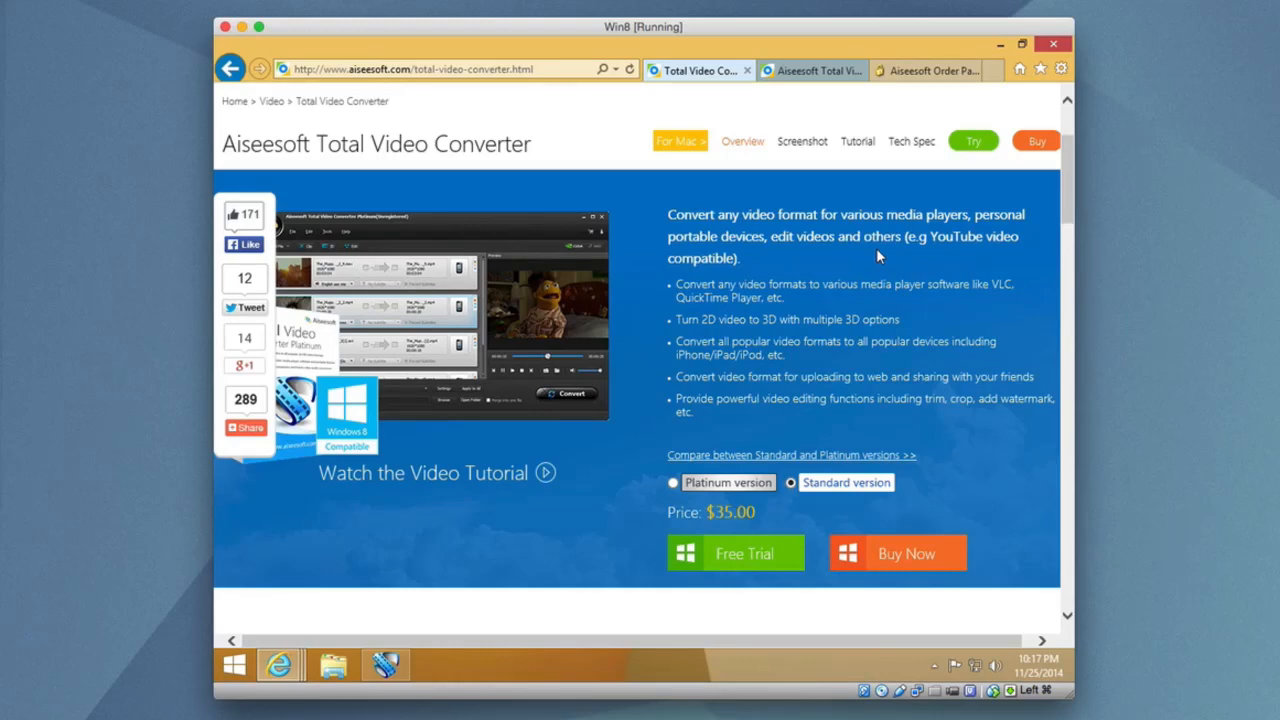
Scroll through the product page's feature sections, then switch to the installed converter.
scroll("down", 3)
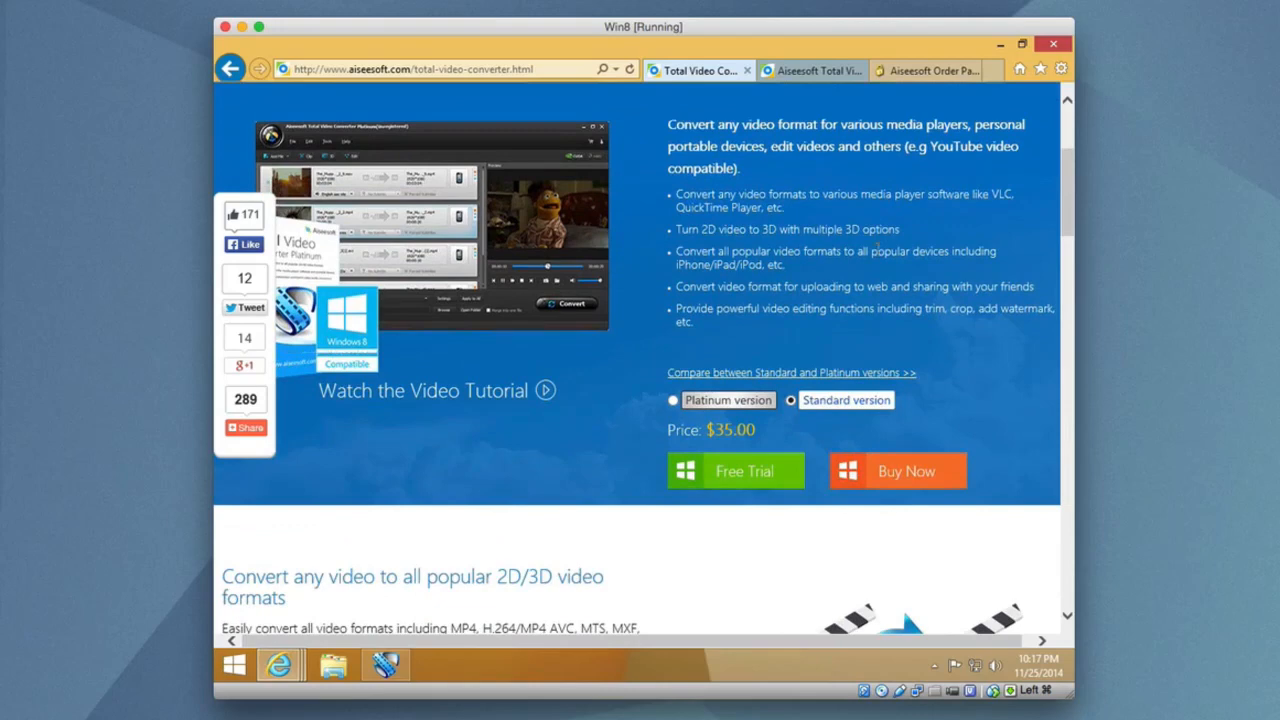
scroll("down", 3)
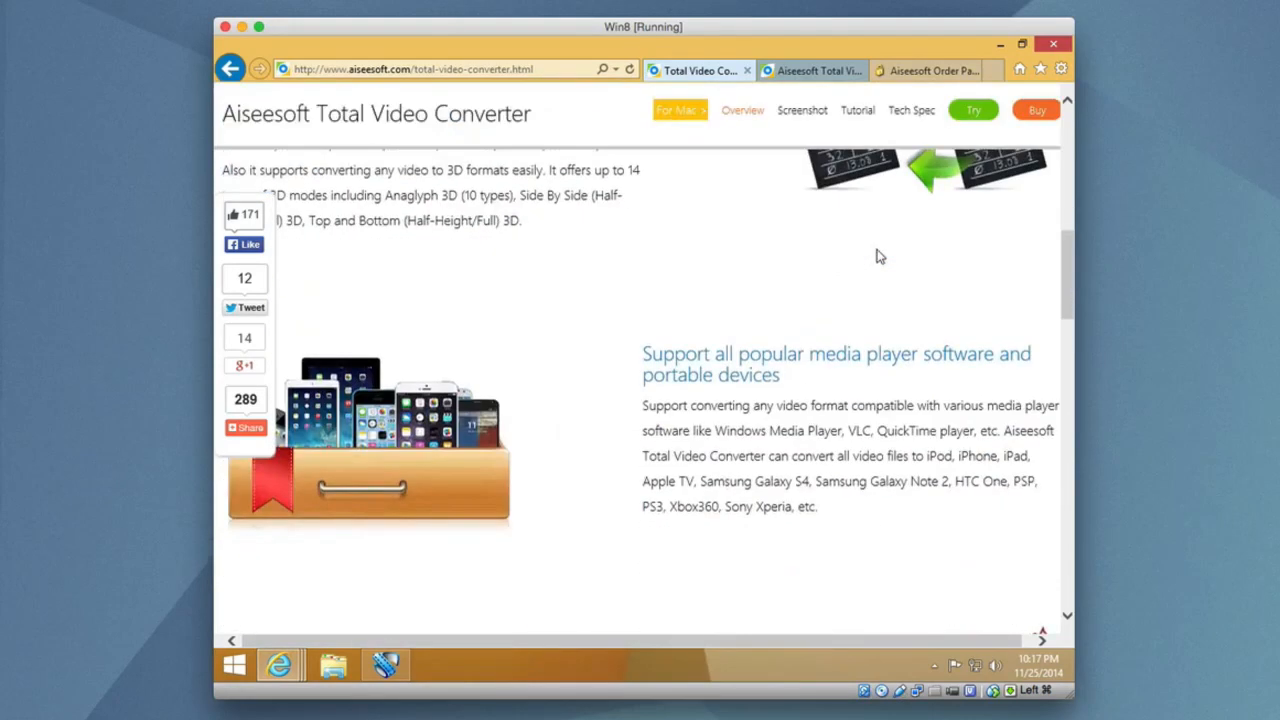
scroll("down", 3)
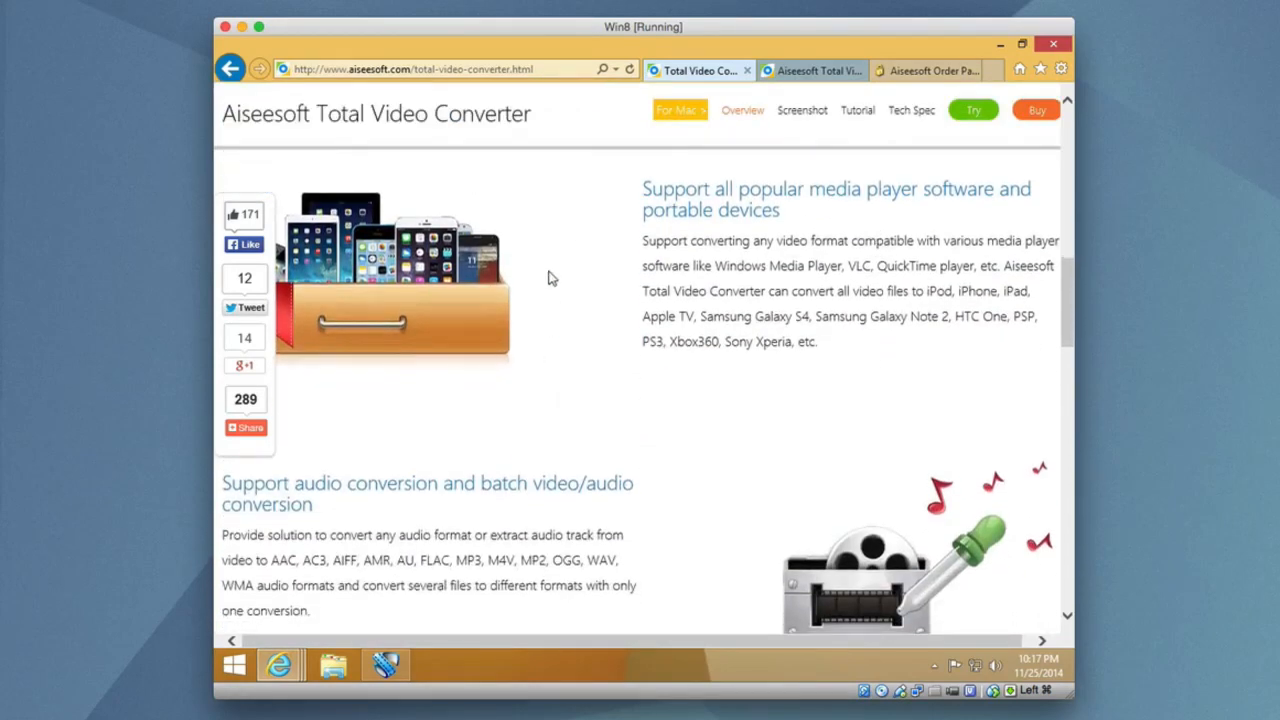
scroll("down", 3)
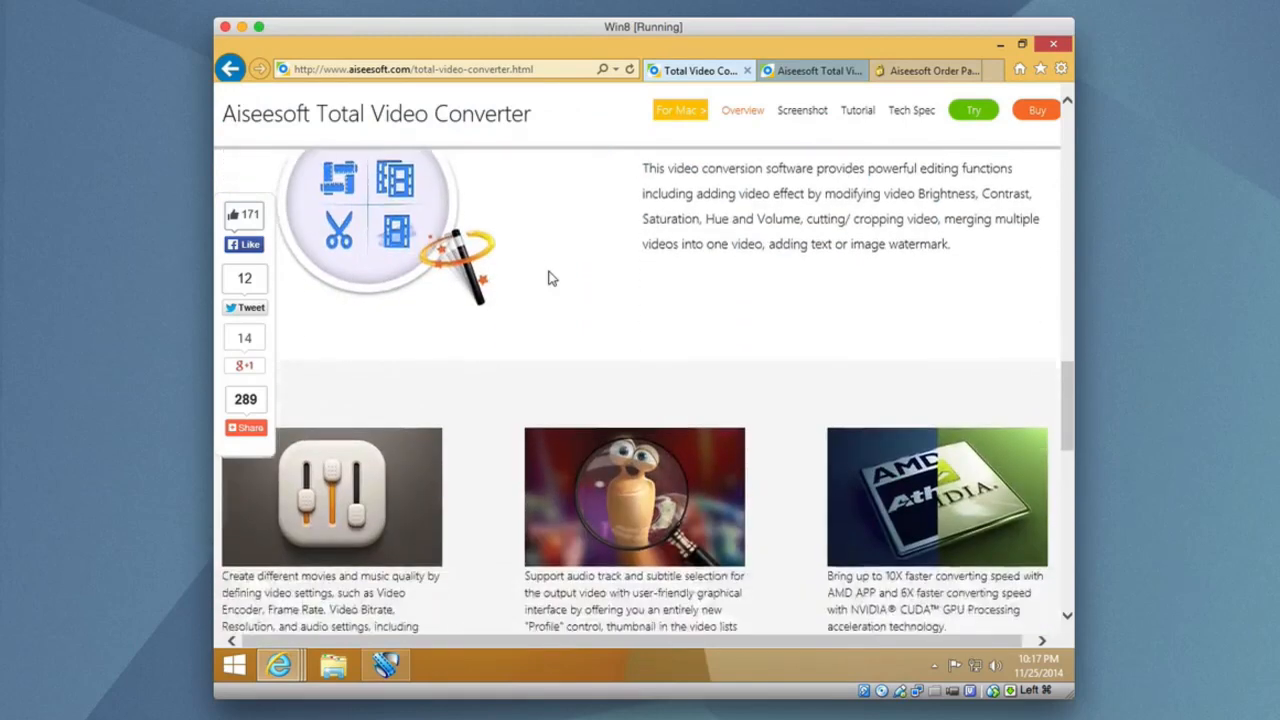
left_click(925, 70)
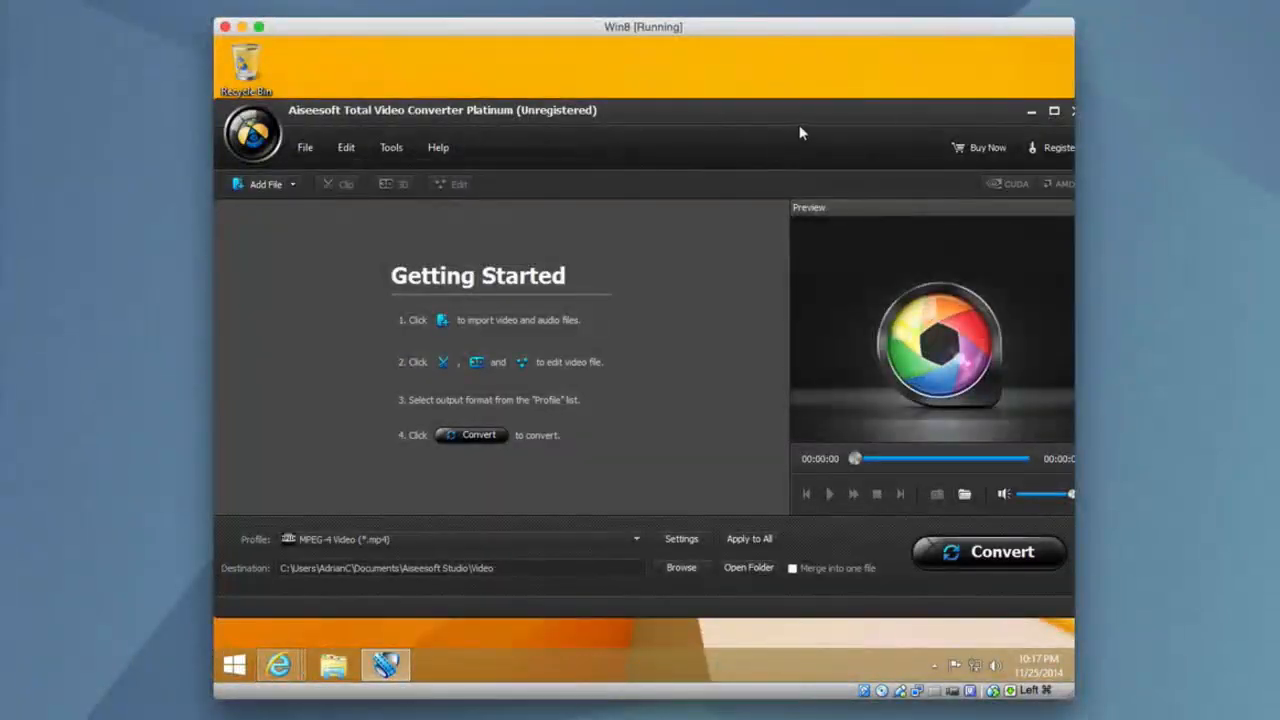
mouse_move(753, 224)
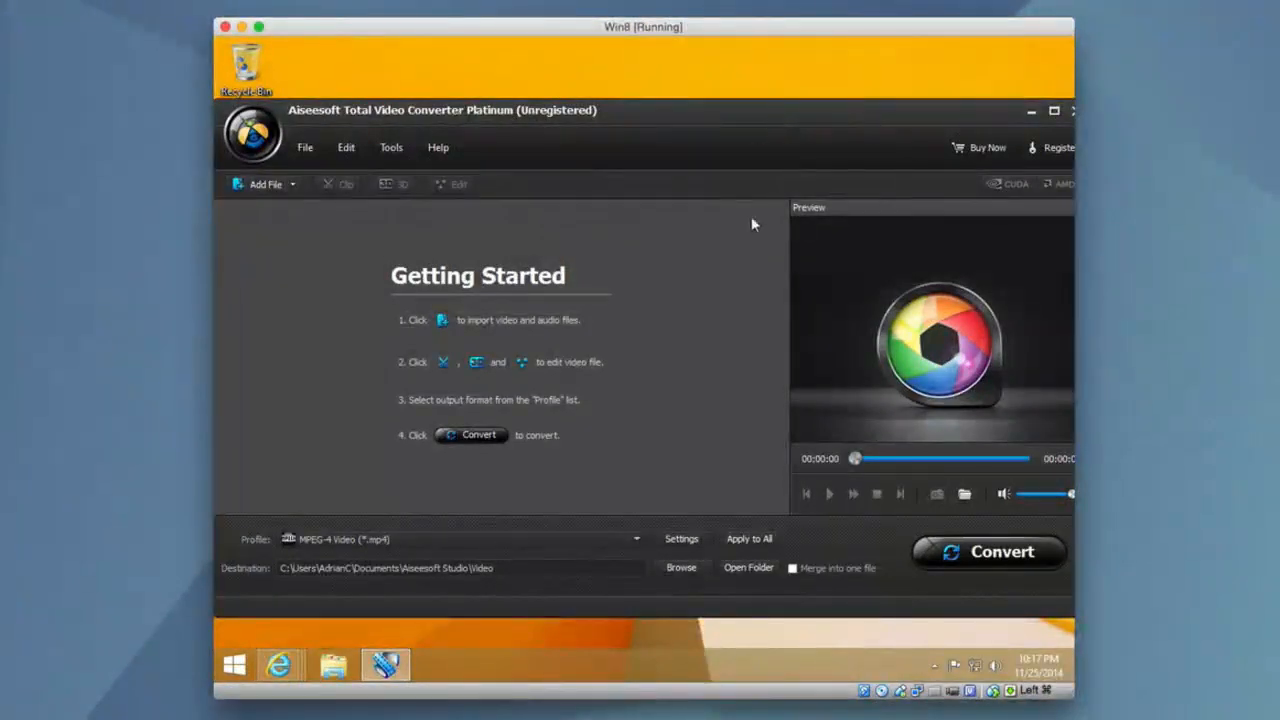
mouse_move(658, 233)
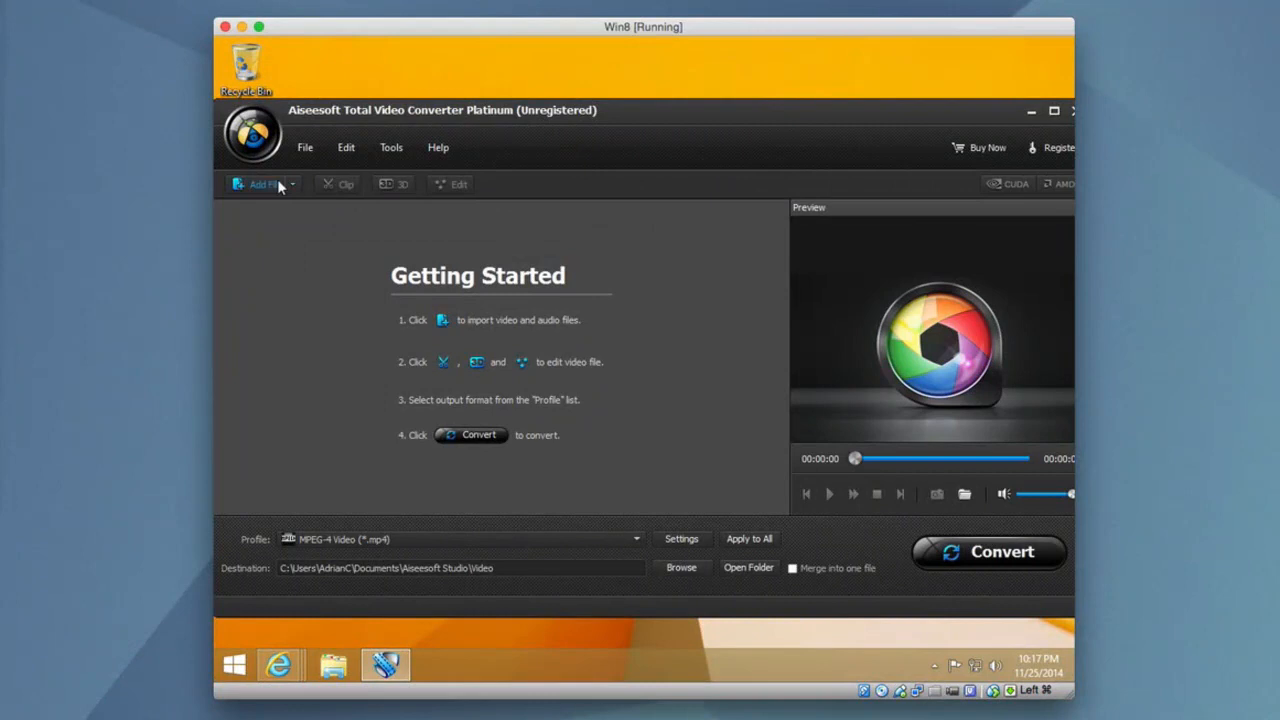
Open the Profile dropdown listing output presets such as Apple iPod iPhone formats.
left_click(292, 184)
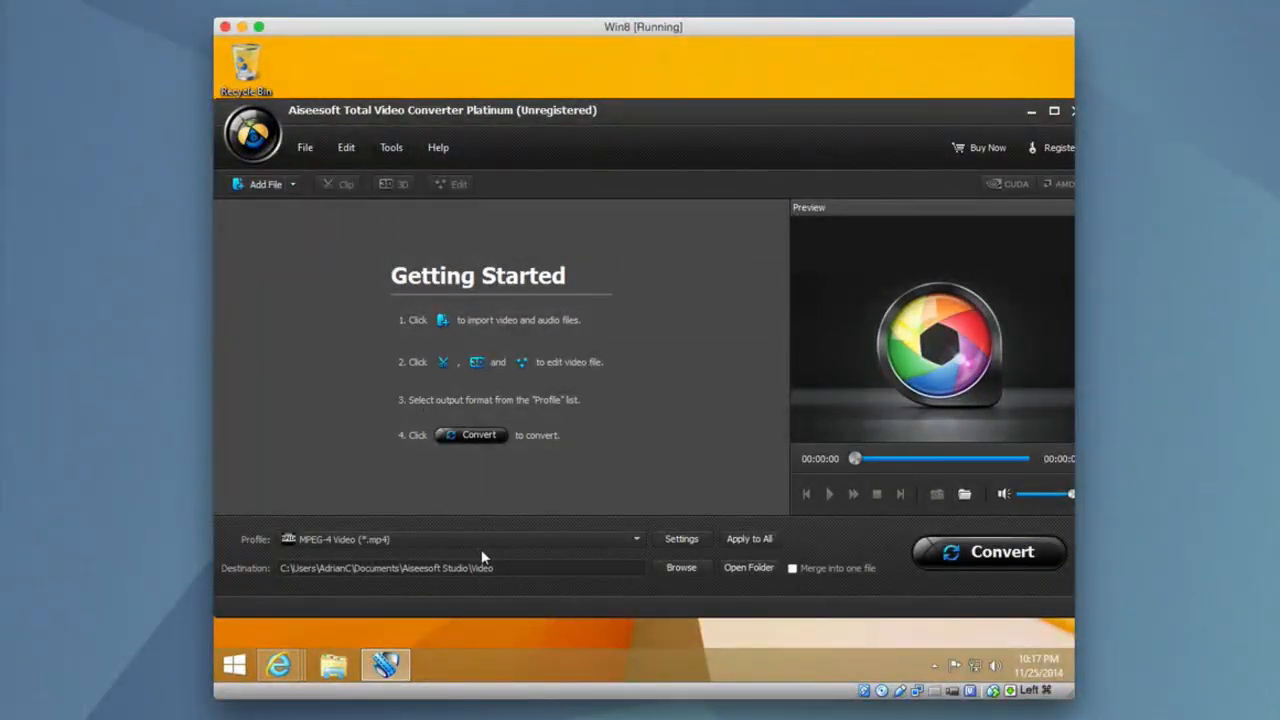
left_click(635, 539)
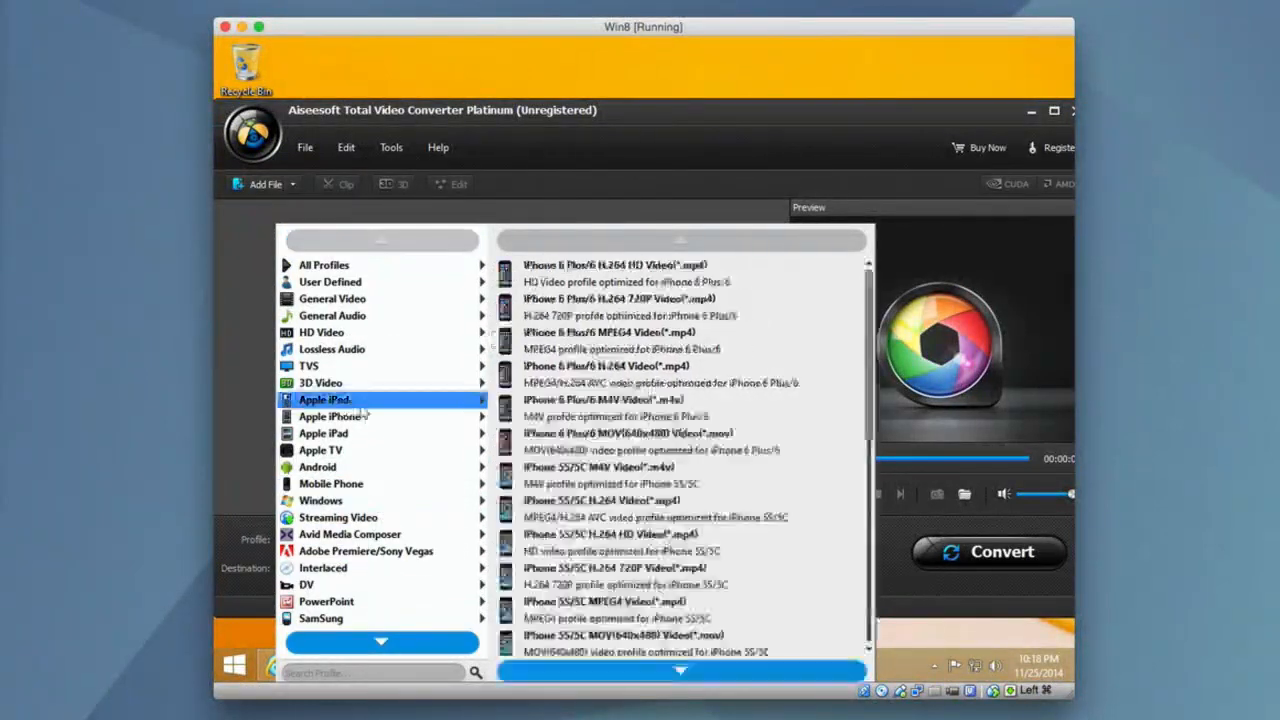
Pick iPad mini 3 MPEG4 Video (*.mp4) from the Apple iPad category.
left_click(323, 433)
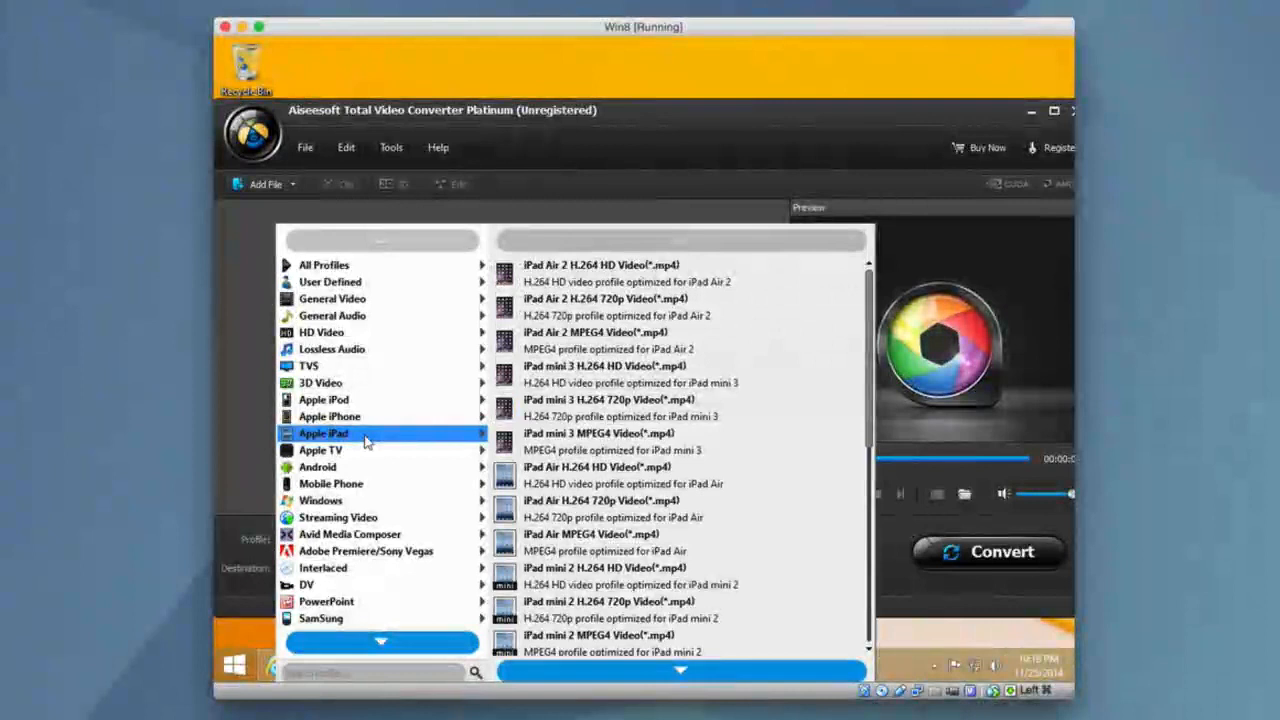
mouse_move(363, 440)
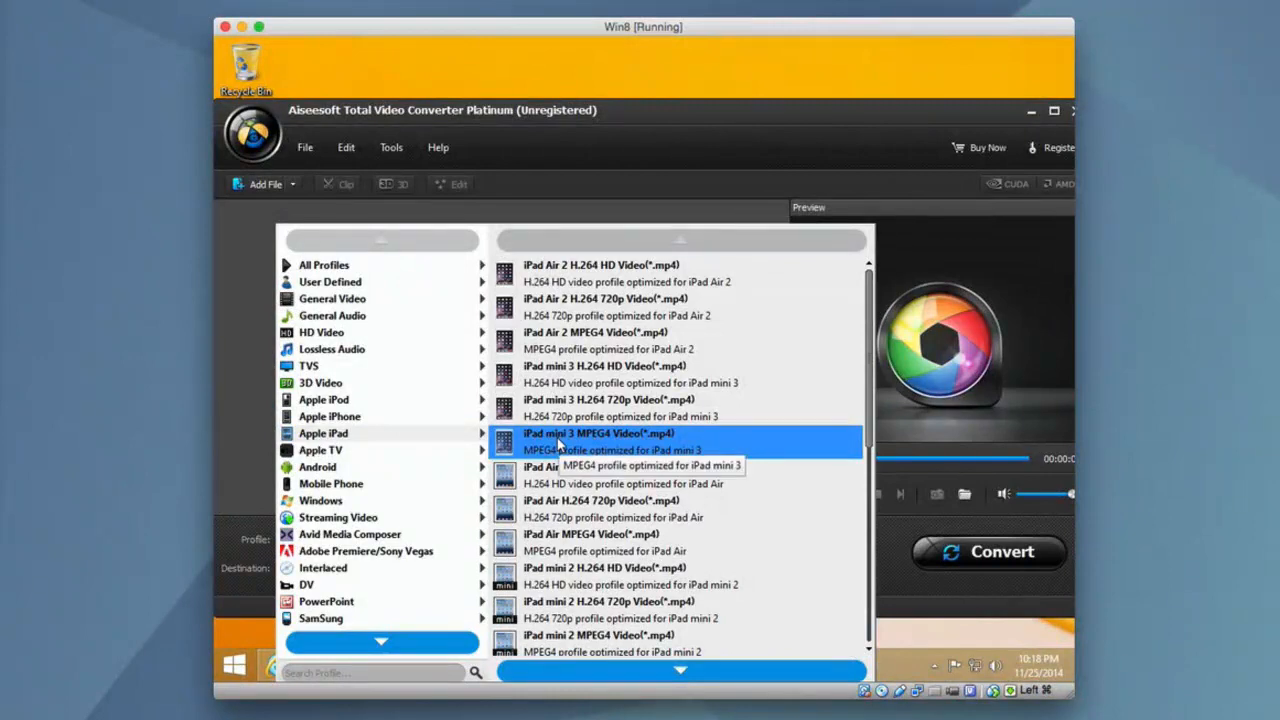
left_click(598, 433)
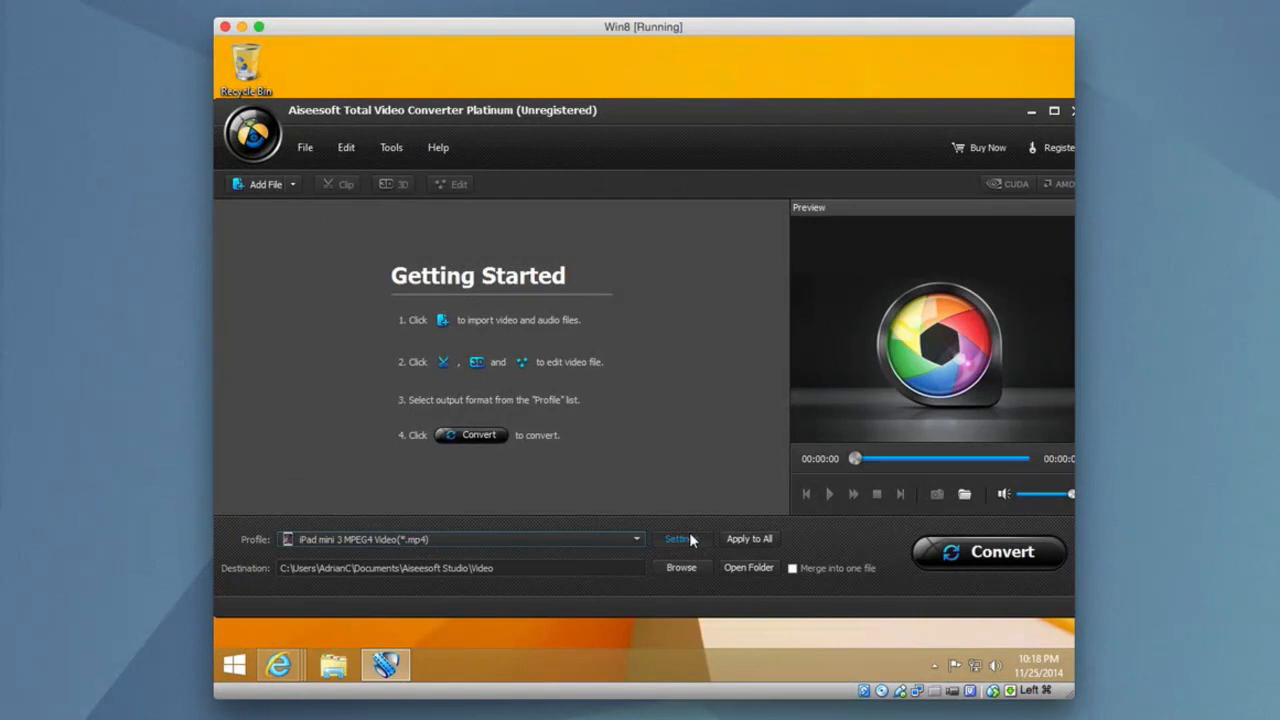
left_click(678, 539)
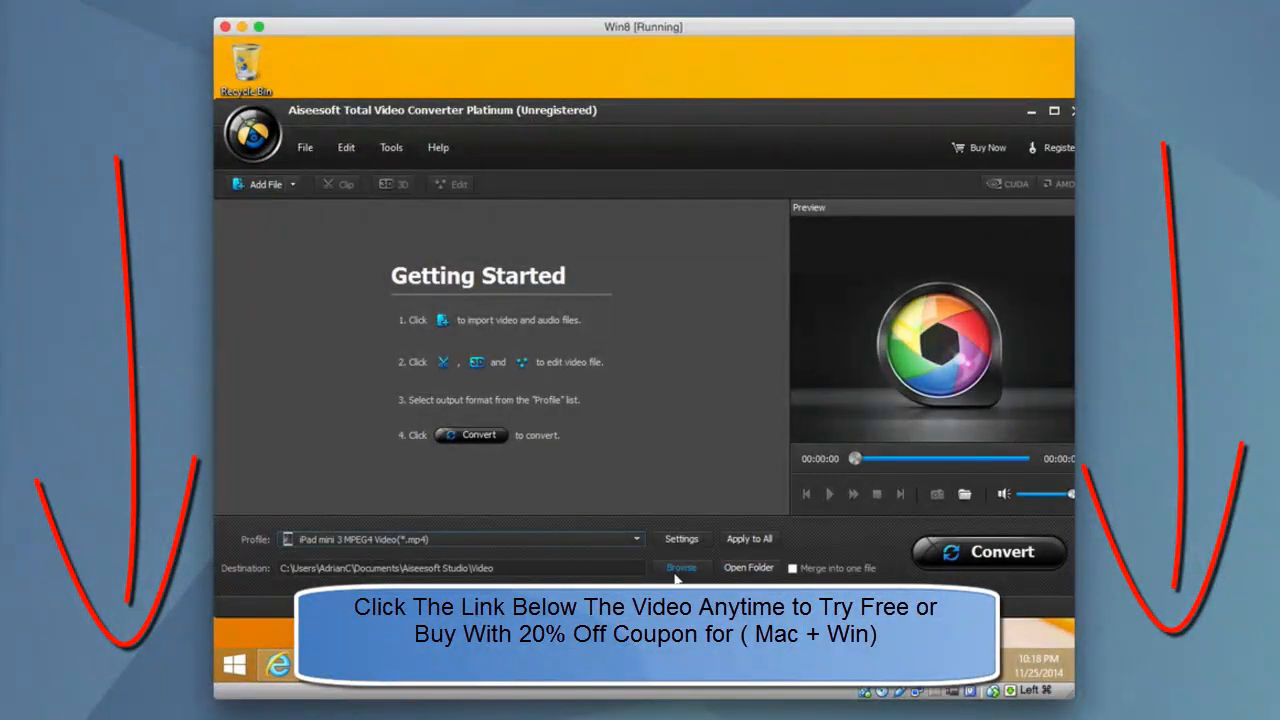
mouse_move(988, 552)
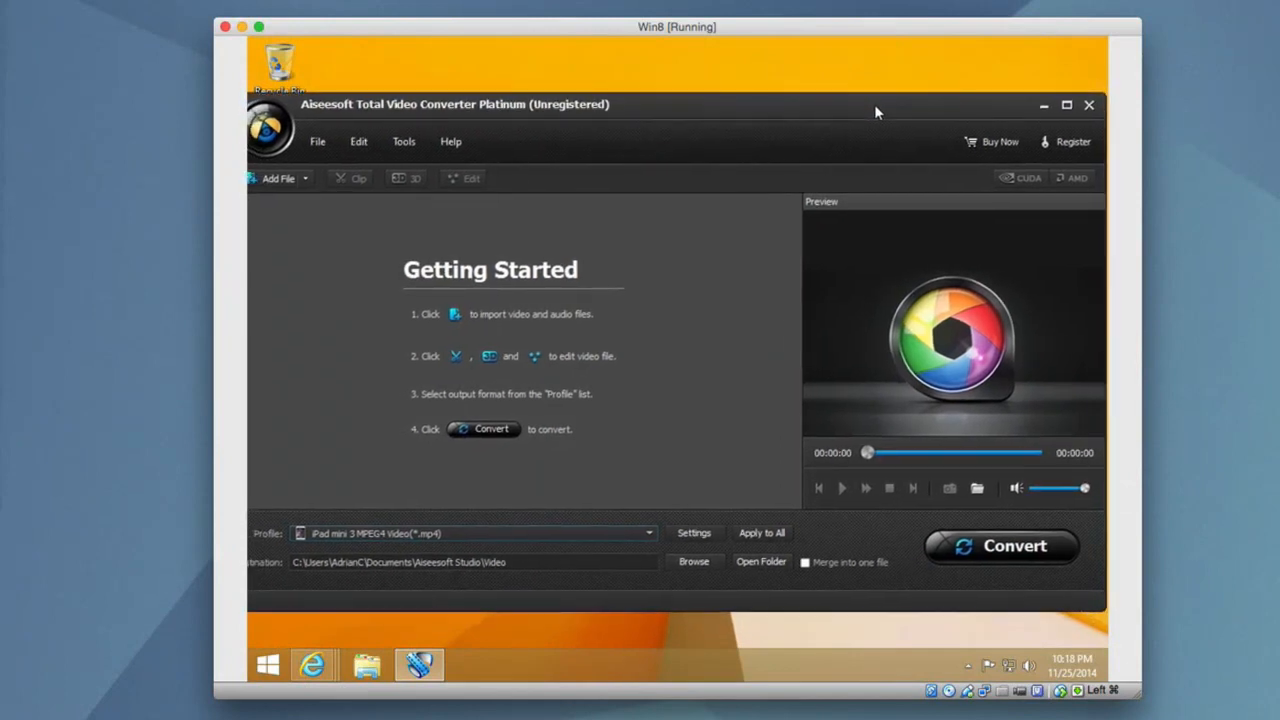
mouse_move(770, 475)
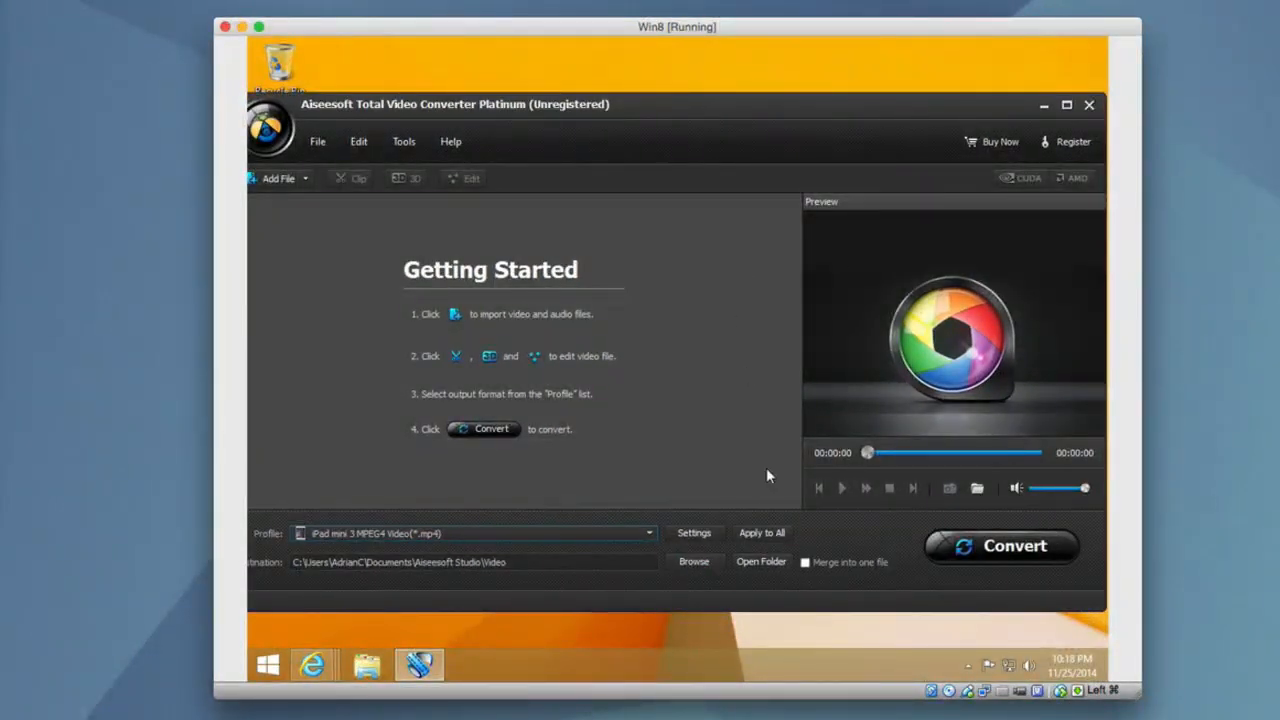
mouse_move(910, 480)
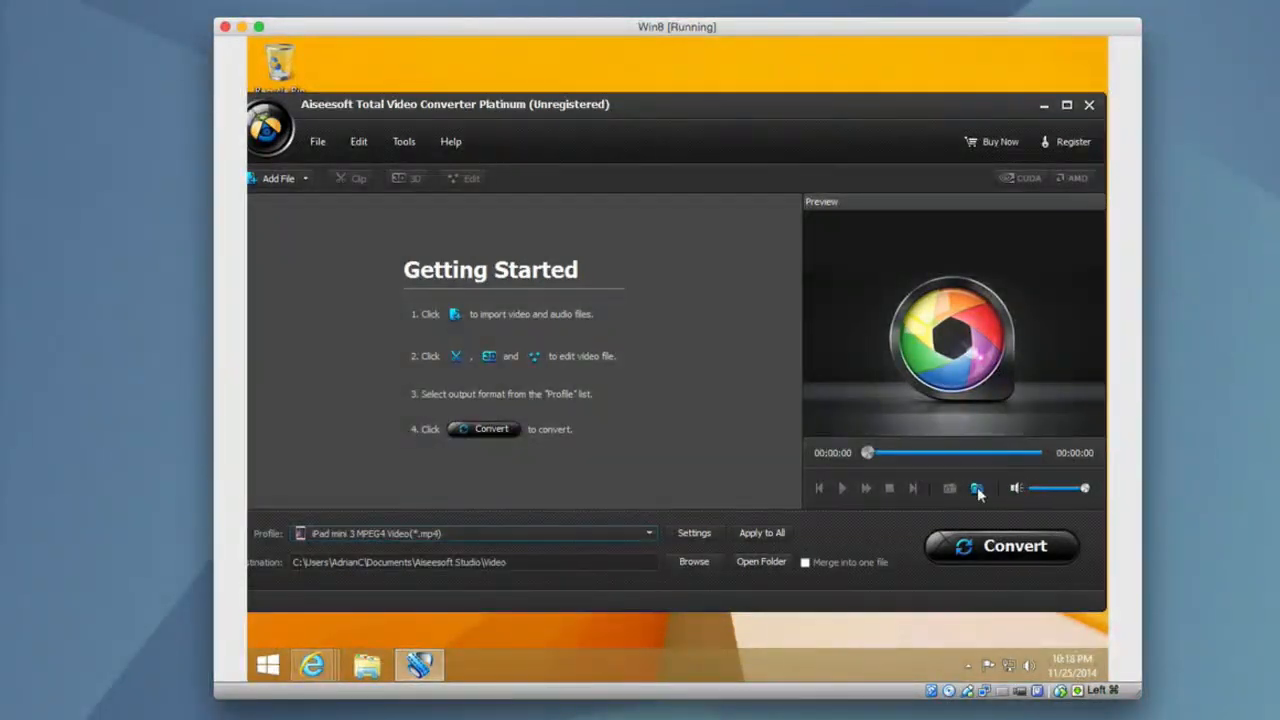
mouse_move(977, 488)
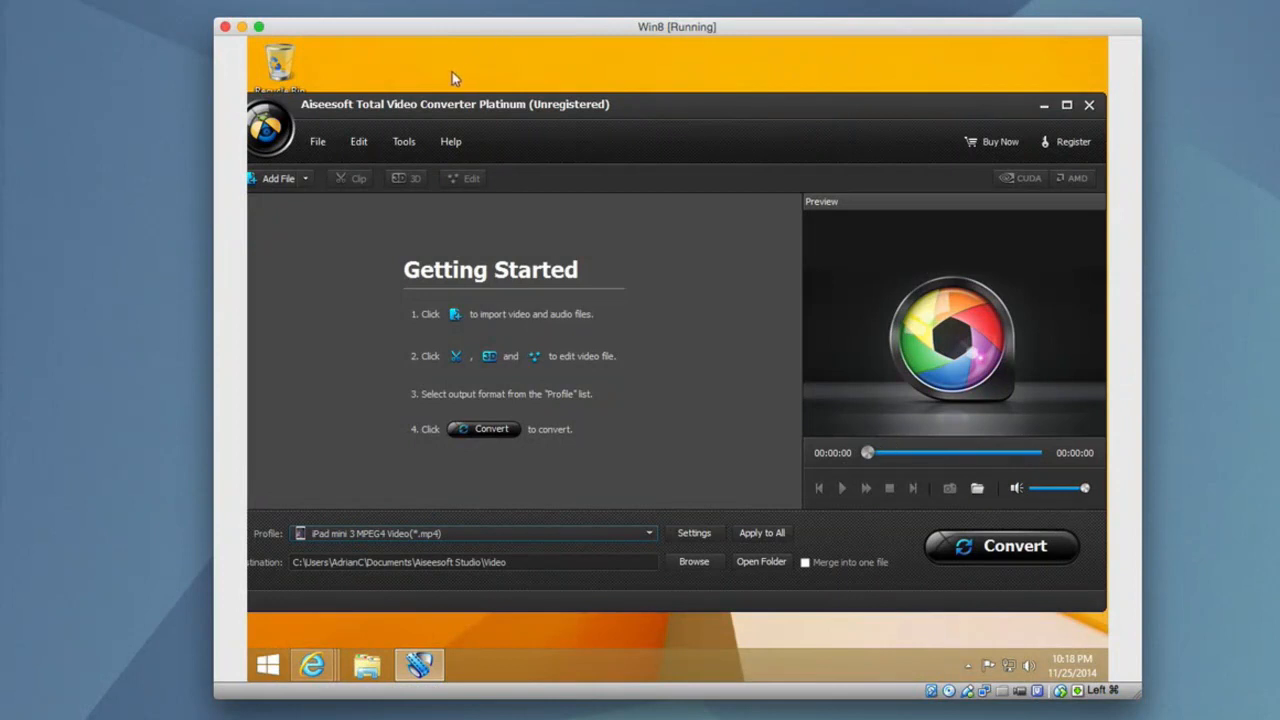
mouse_move(573, 125)
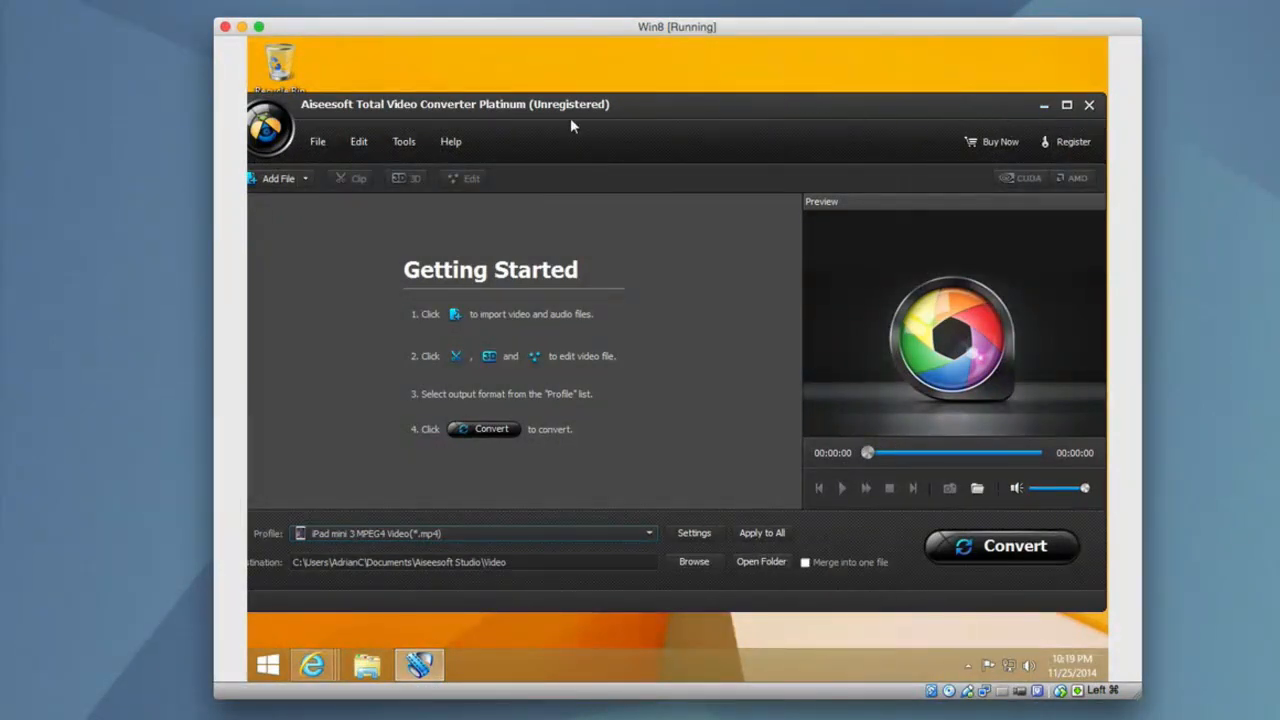
left_click(318, 141)
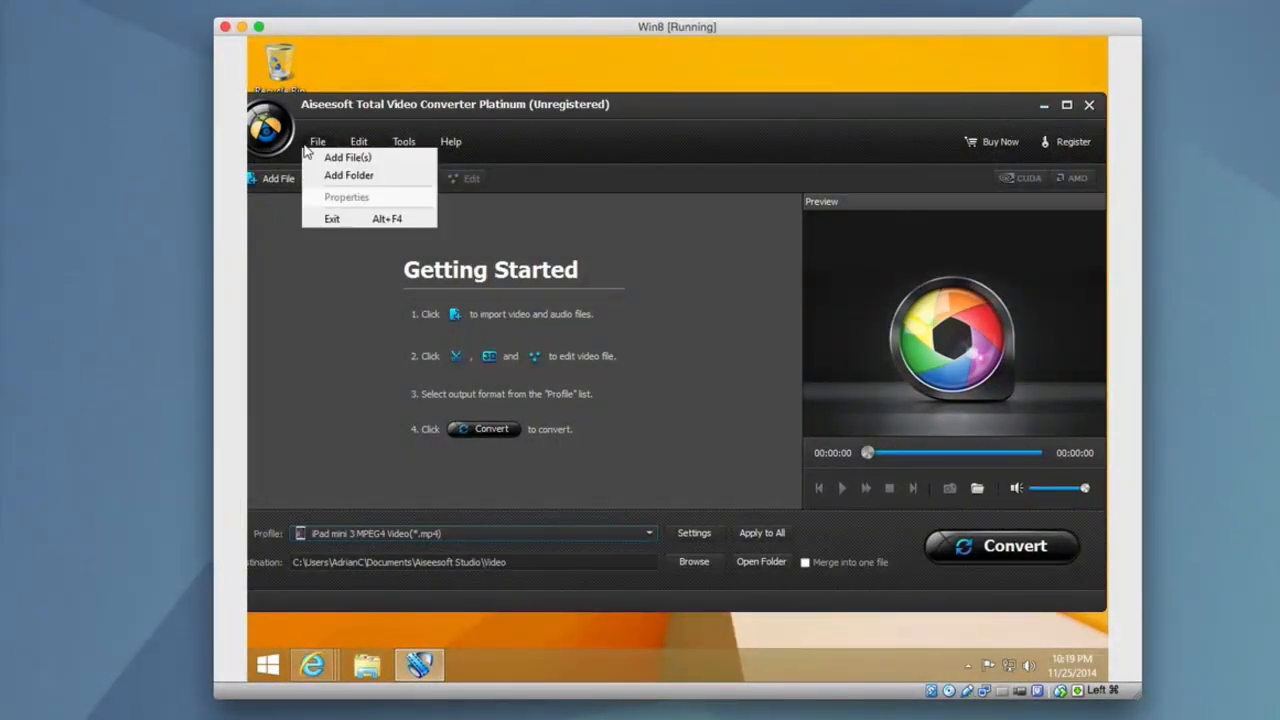
left_click(358, 141)
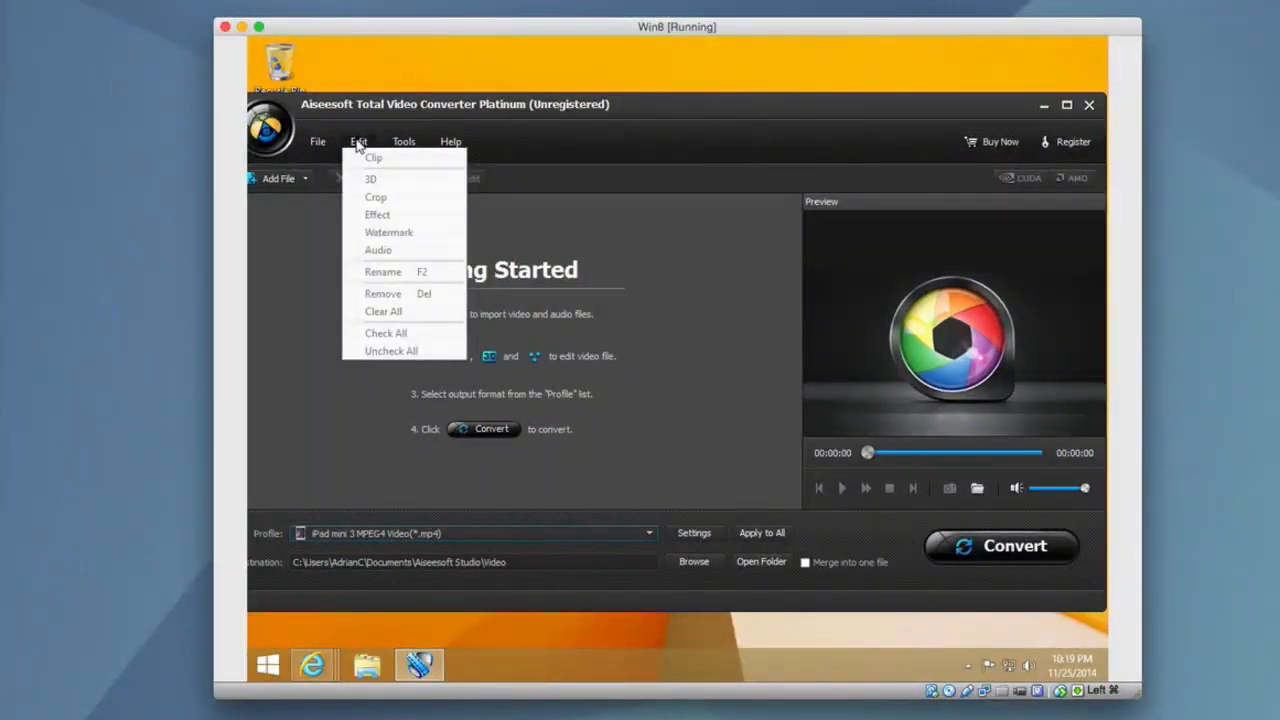
mouse_move(382, 213)
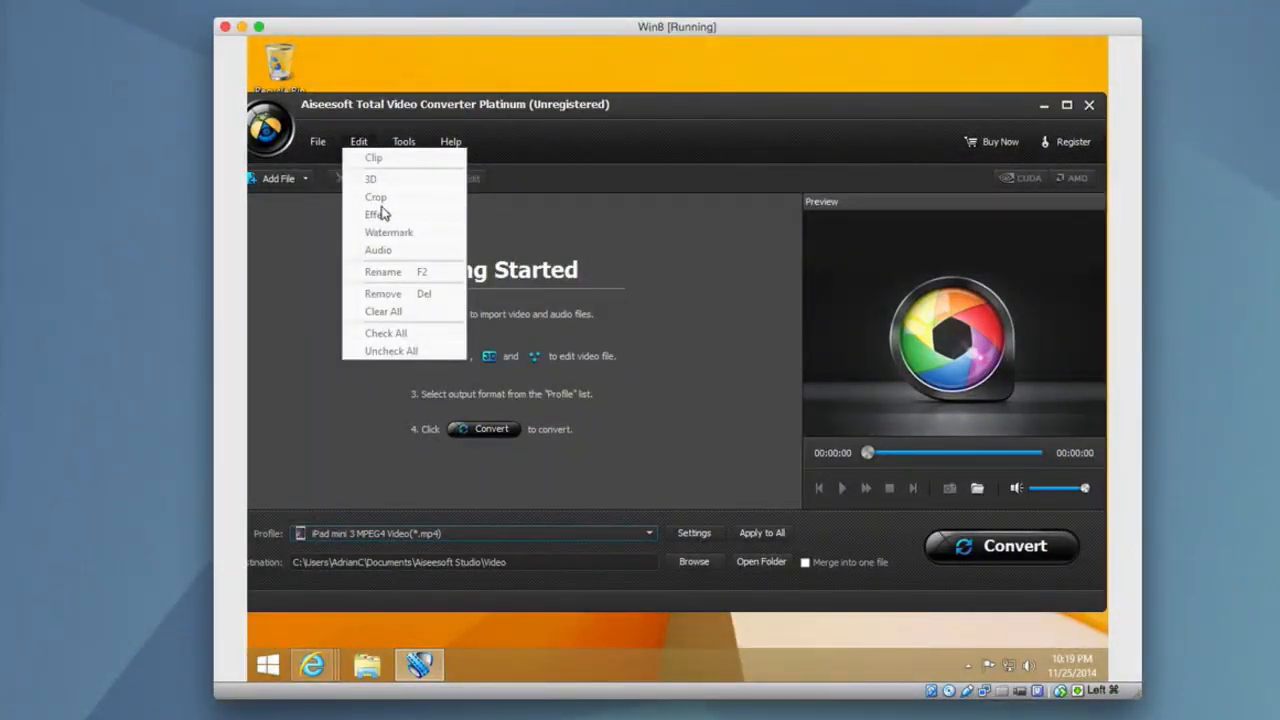
mouse_move(330, 182)
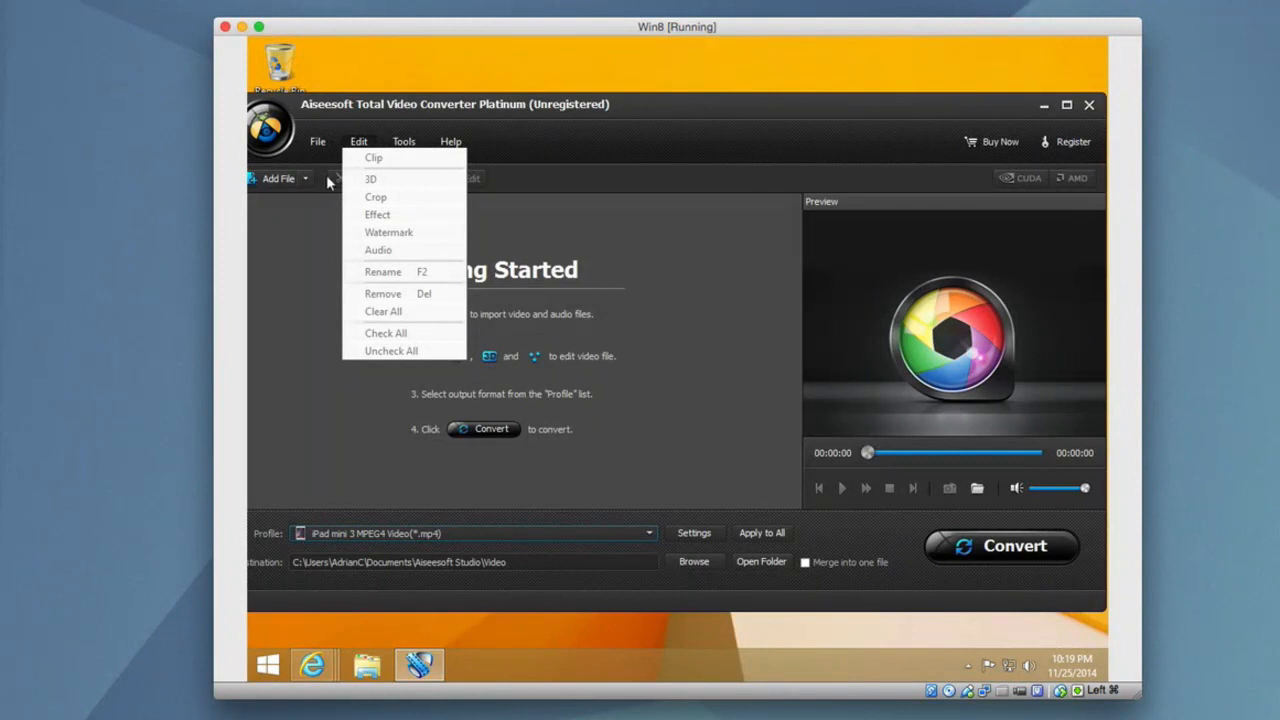
left_click(798, 279)
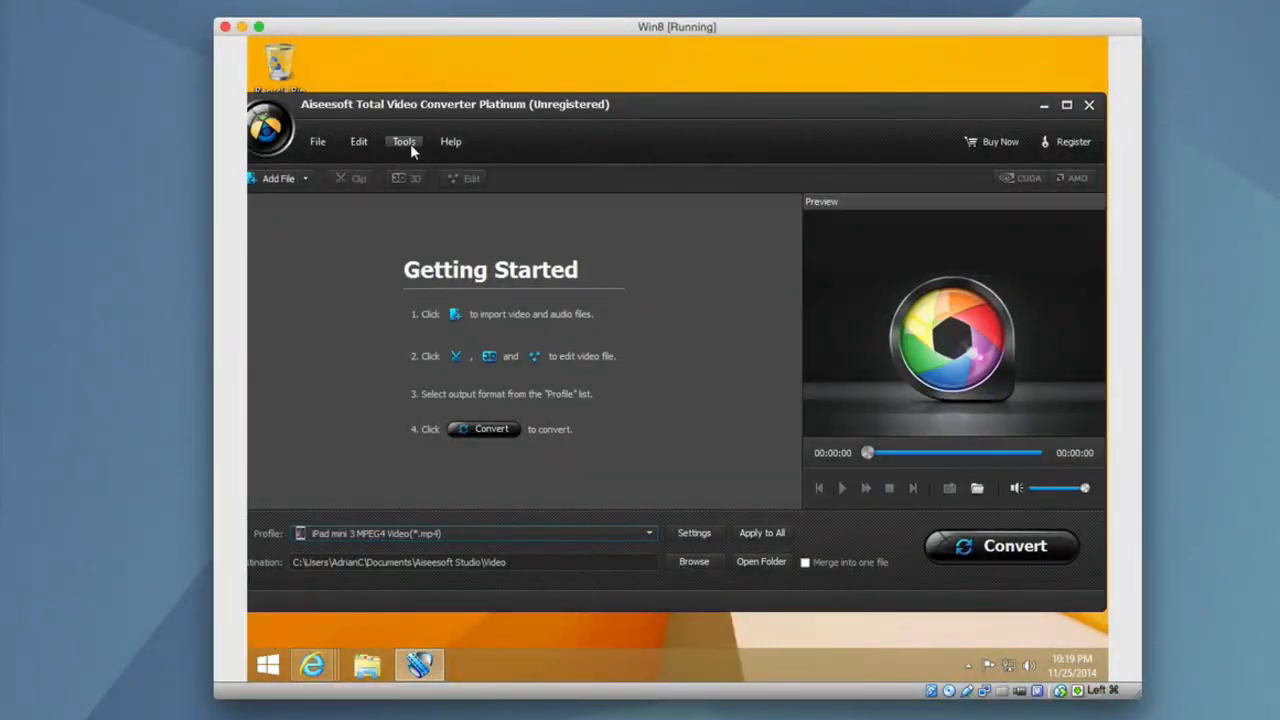
Apply the light blue skin, check the Help menu, and open Preferences.
left_click(404, 141)
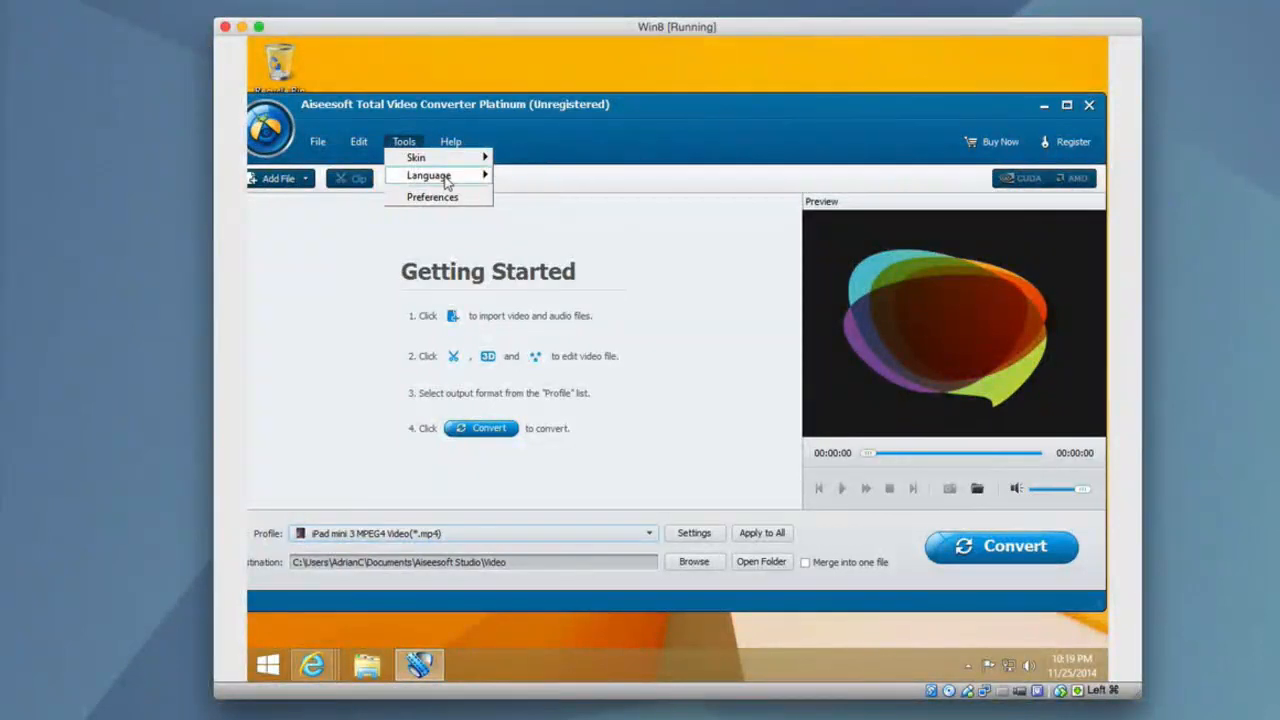
left_click(450, 141)
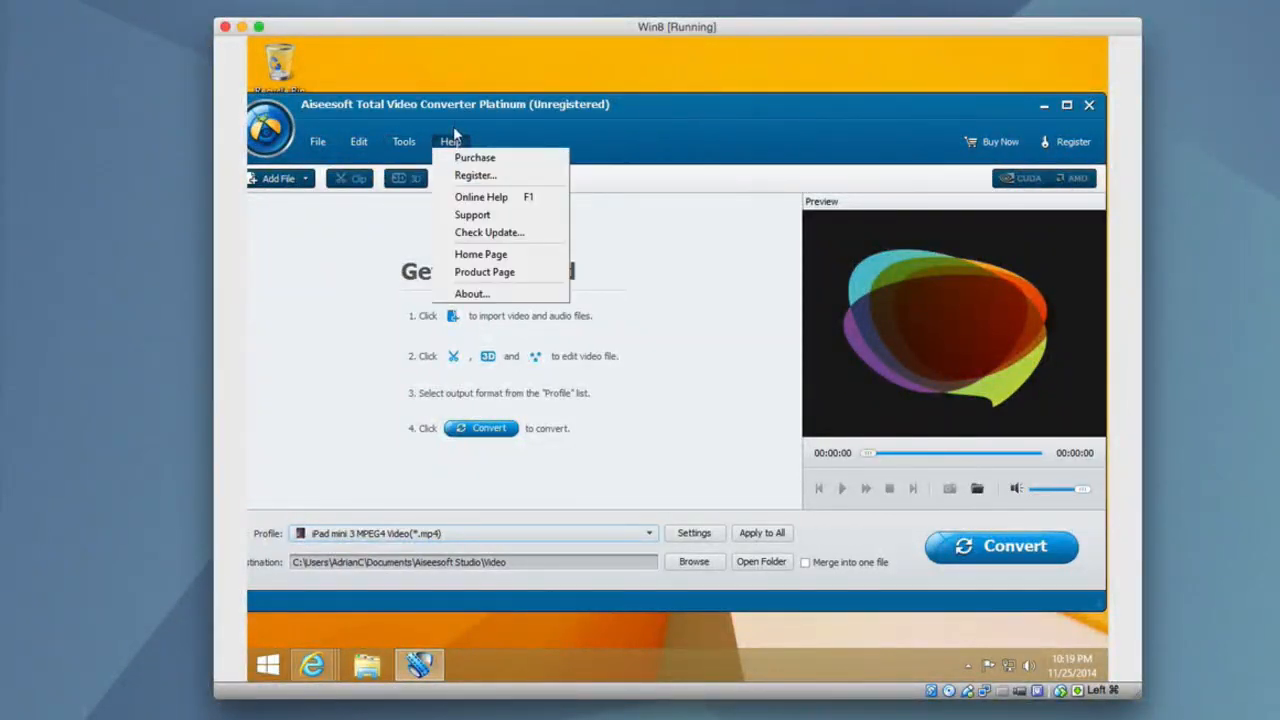
left_click(403, 141)
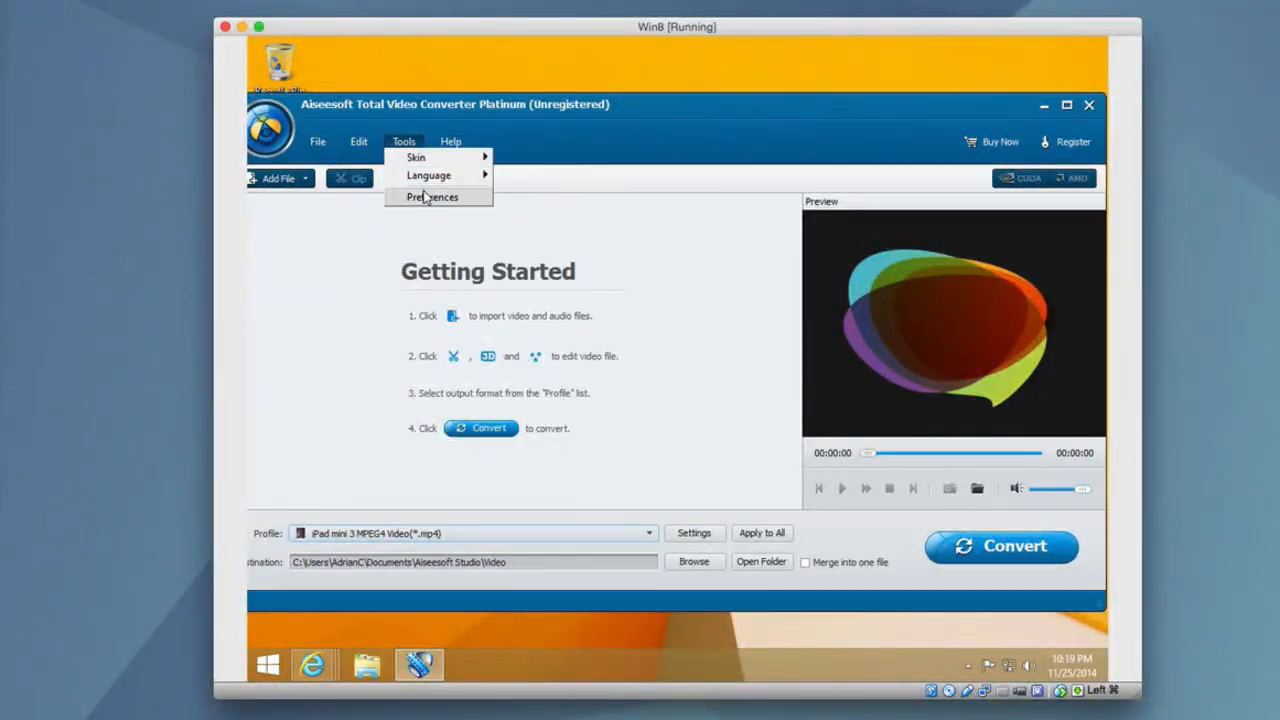
left_click(433, 196)
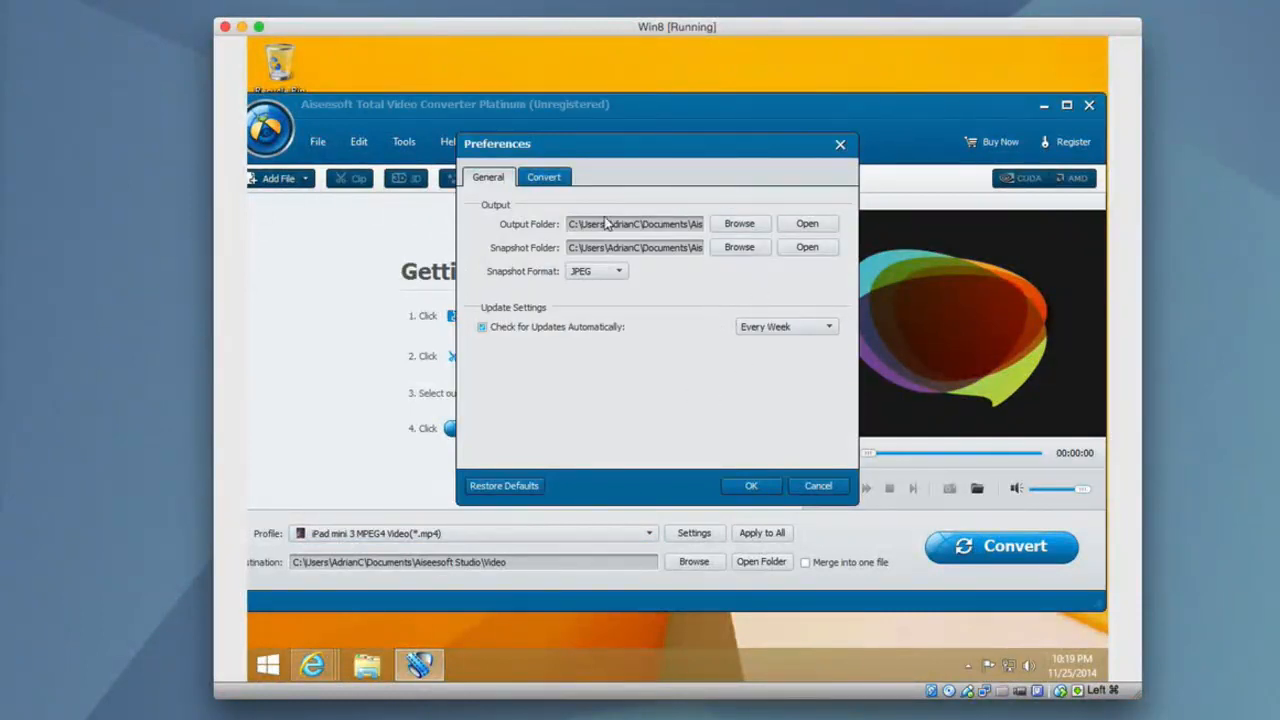
Dismiss Preferences and bring the Internet Explorer product page back to front.
left_click(544, 177)
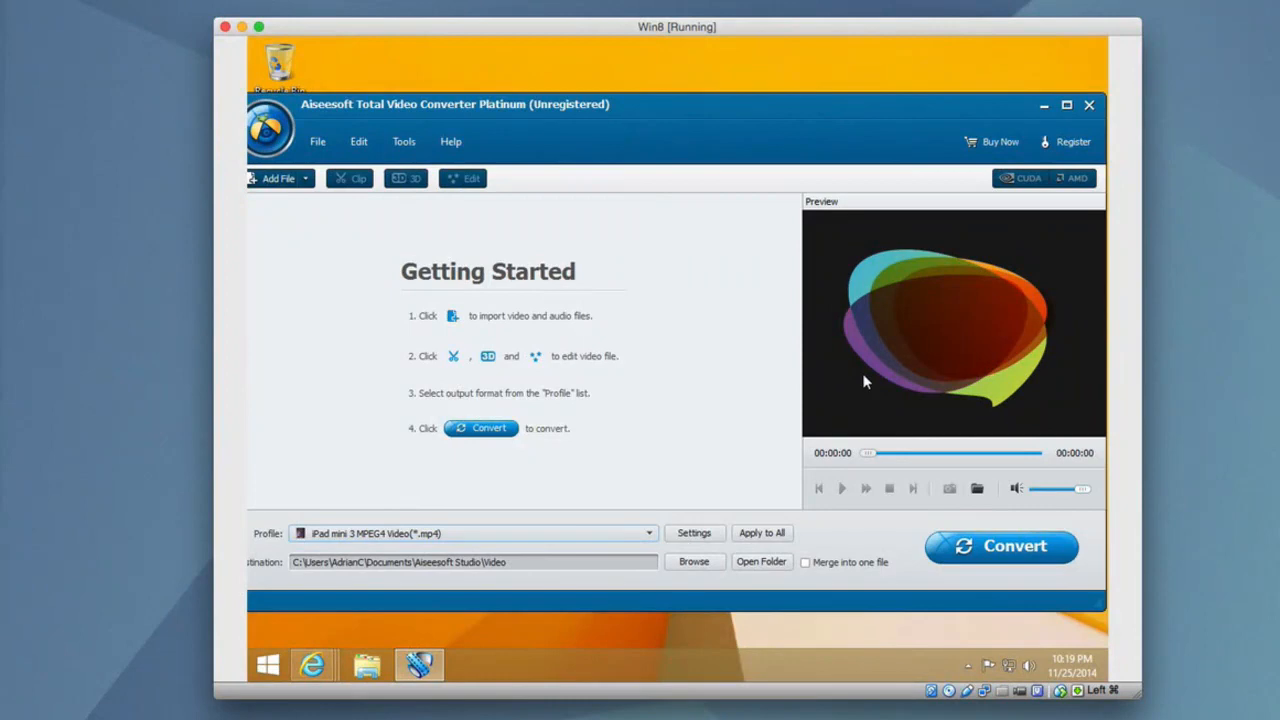
mouse_move(1030, 142)
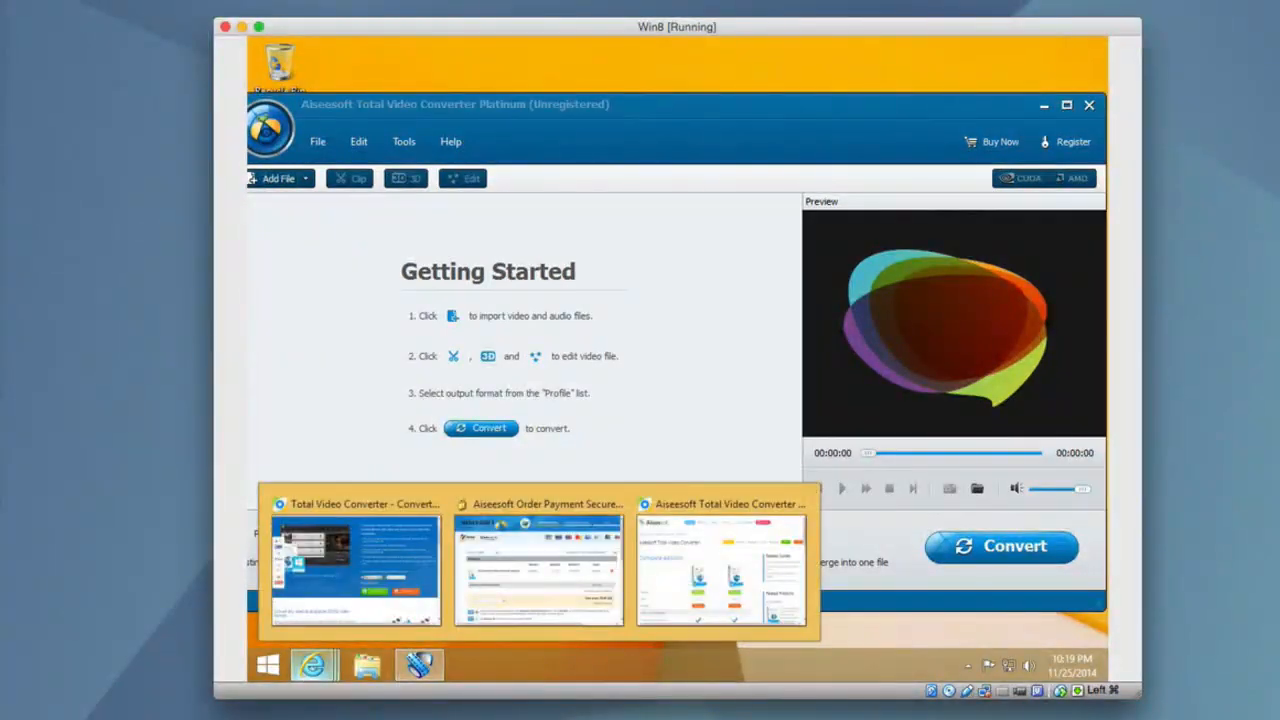
left_click(355, 570)
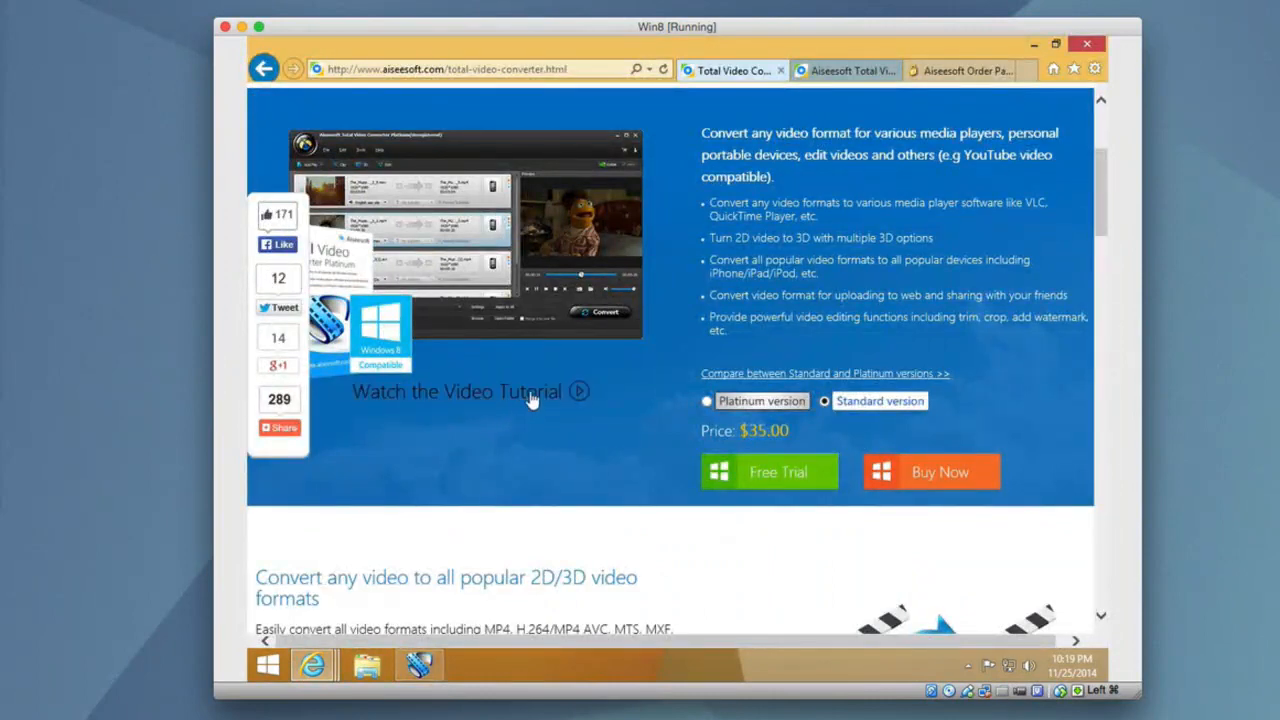
mouse_move(777, 107)
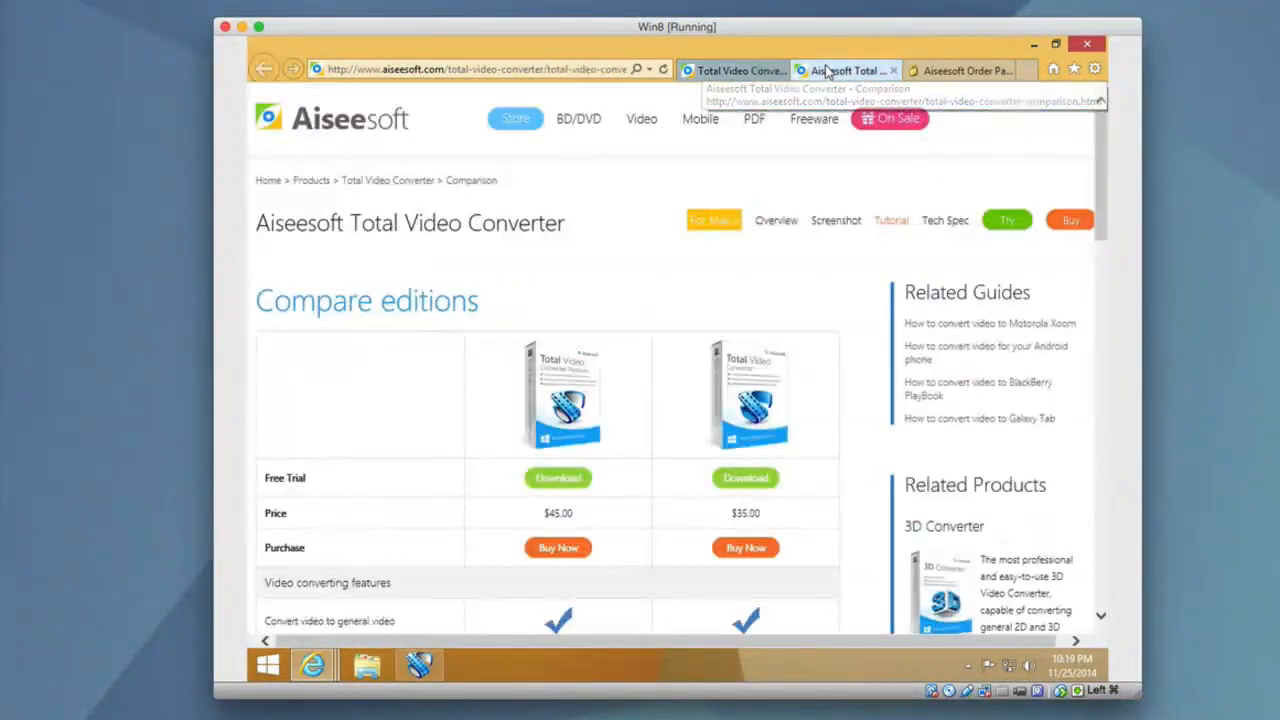
mouse_move(1103, 207)
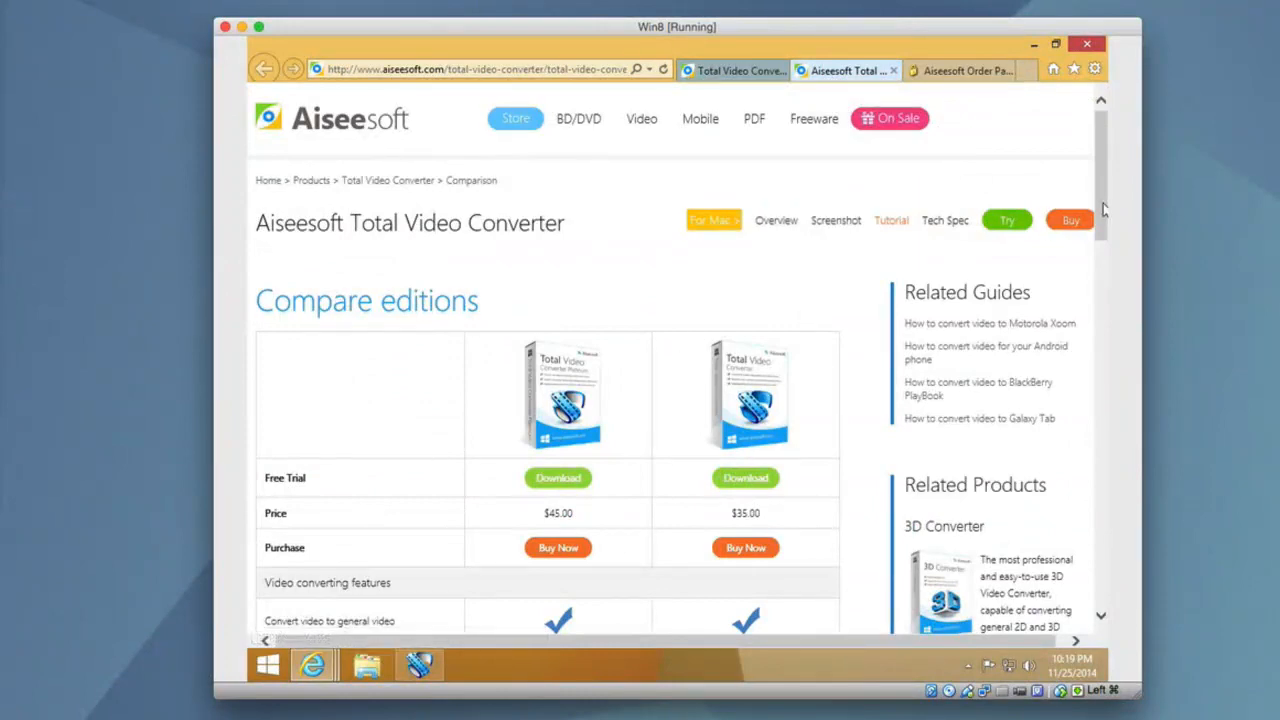
Scroll the Compare editions table down to the additional features and purchase rows.
scroll("down", 3)
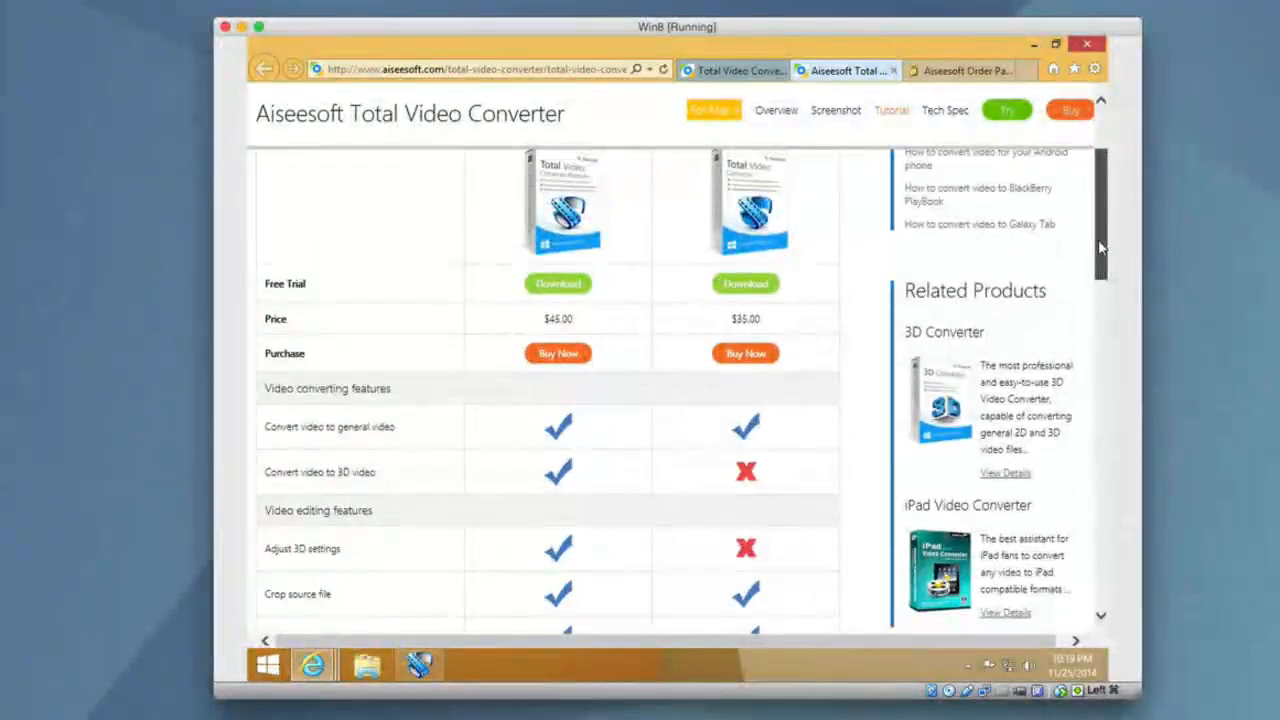
scroll("down", 3)
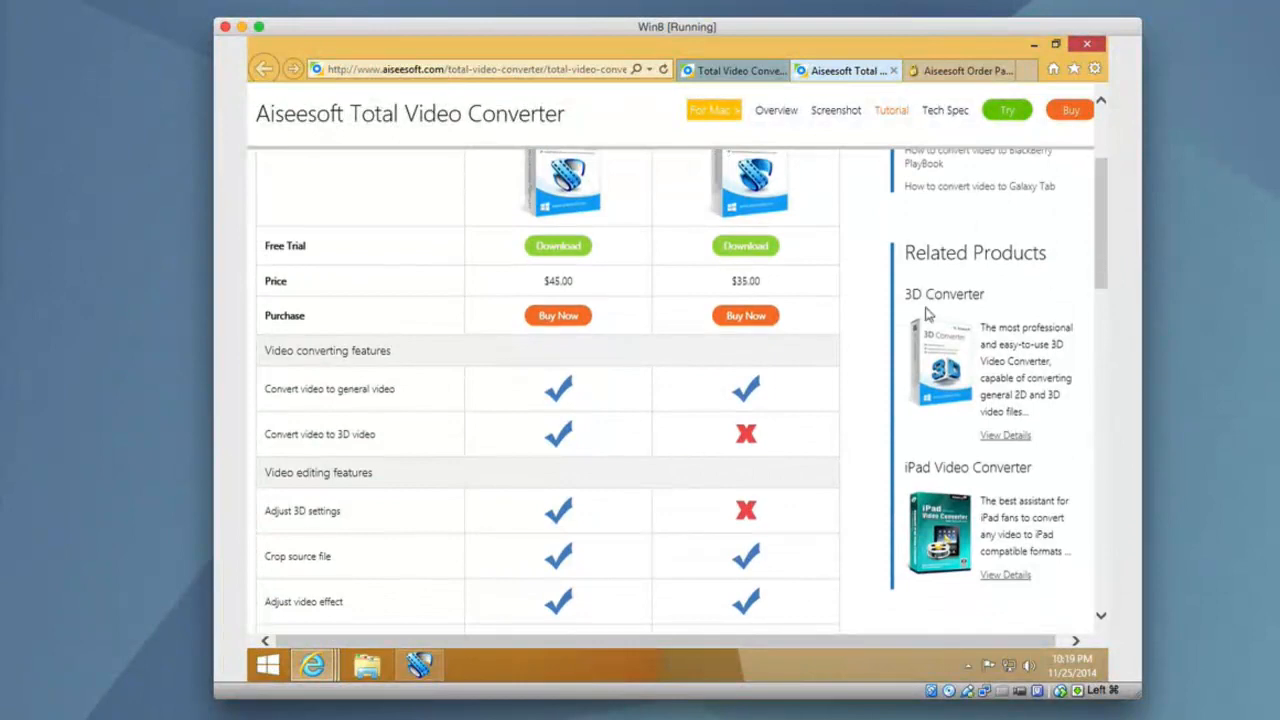
mouse_move(605, 450)
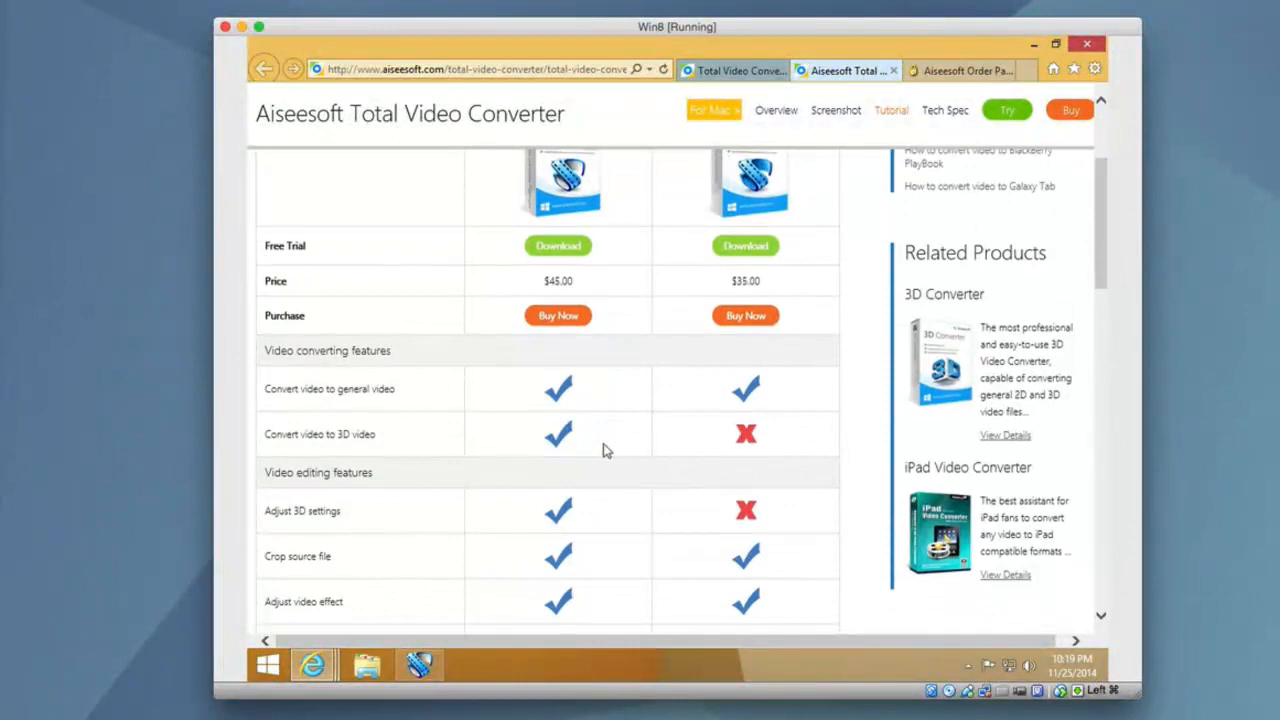
scroll("down", 3)
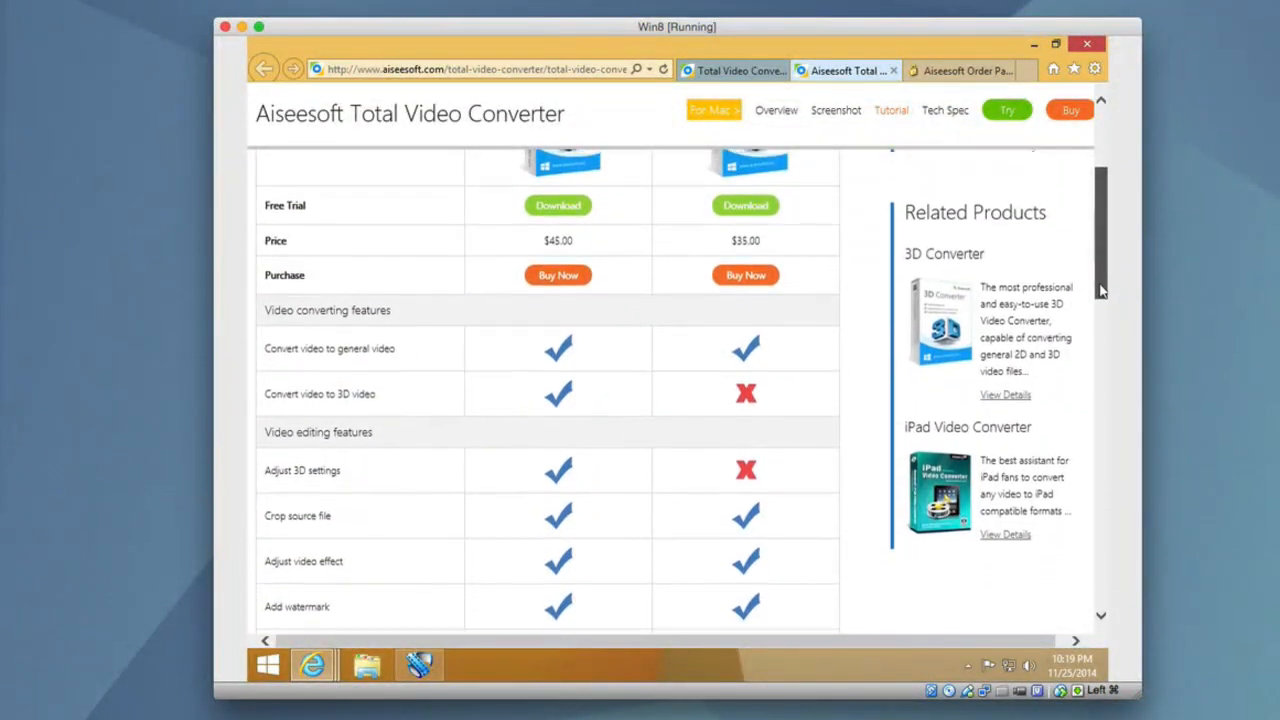
scroll("down", 3)
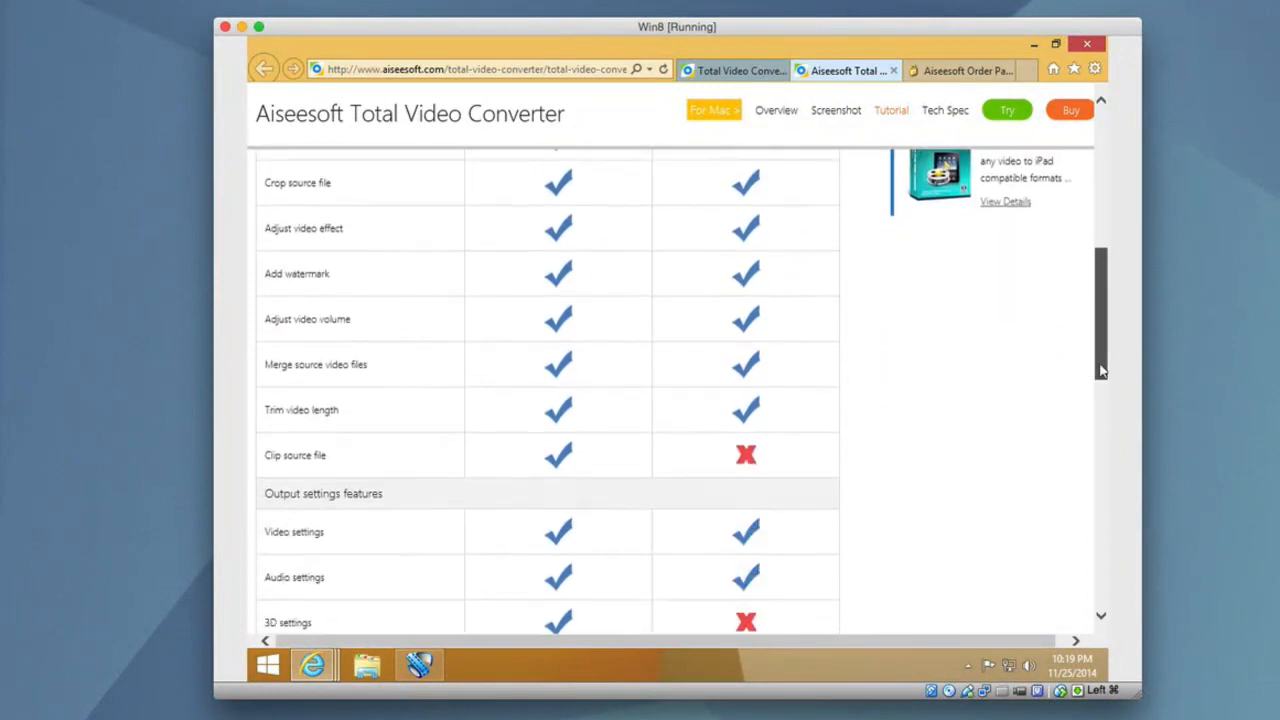
scroll("down", 3)
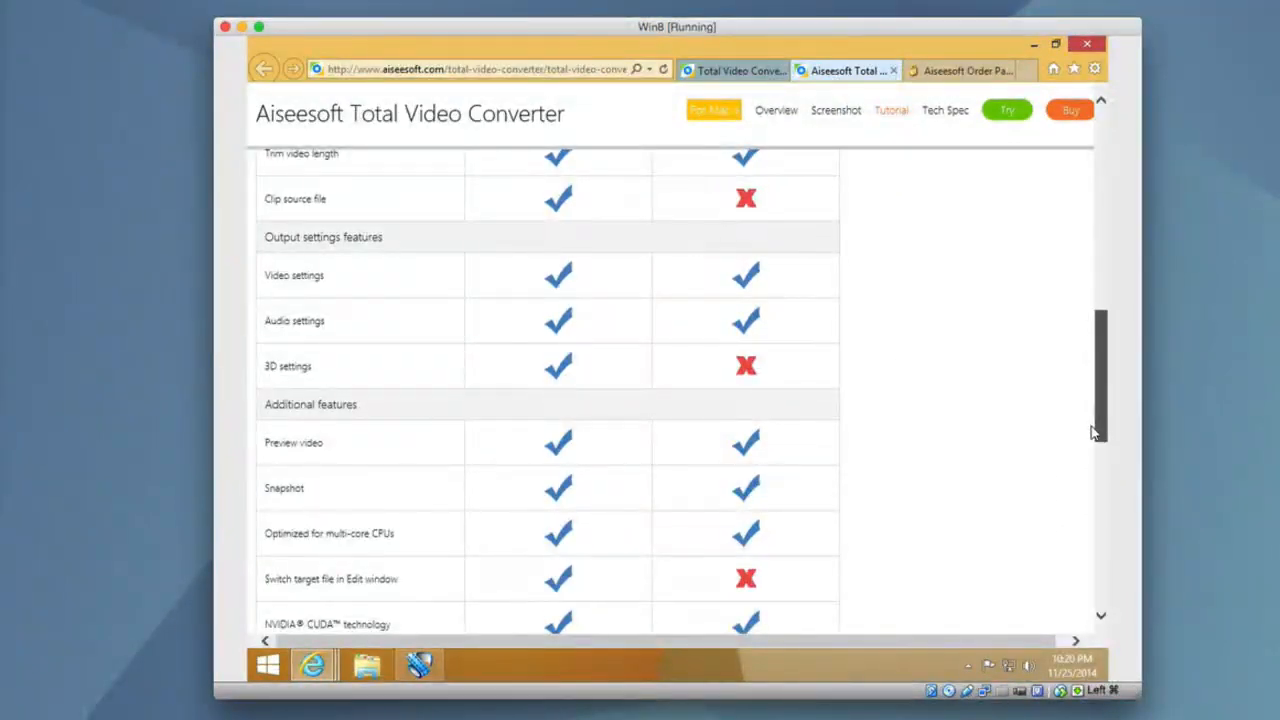
scroll("down", 3)
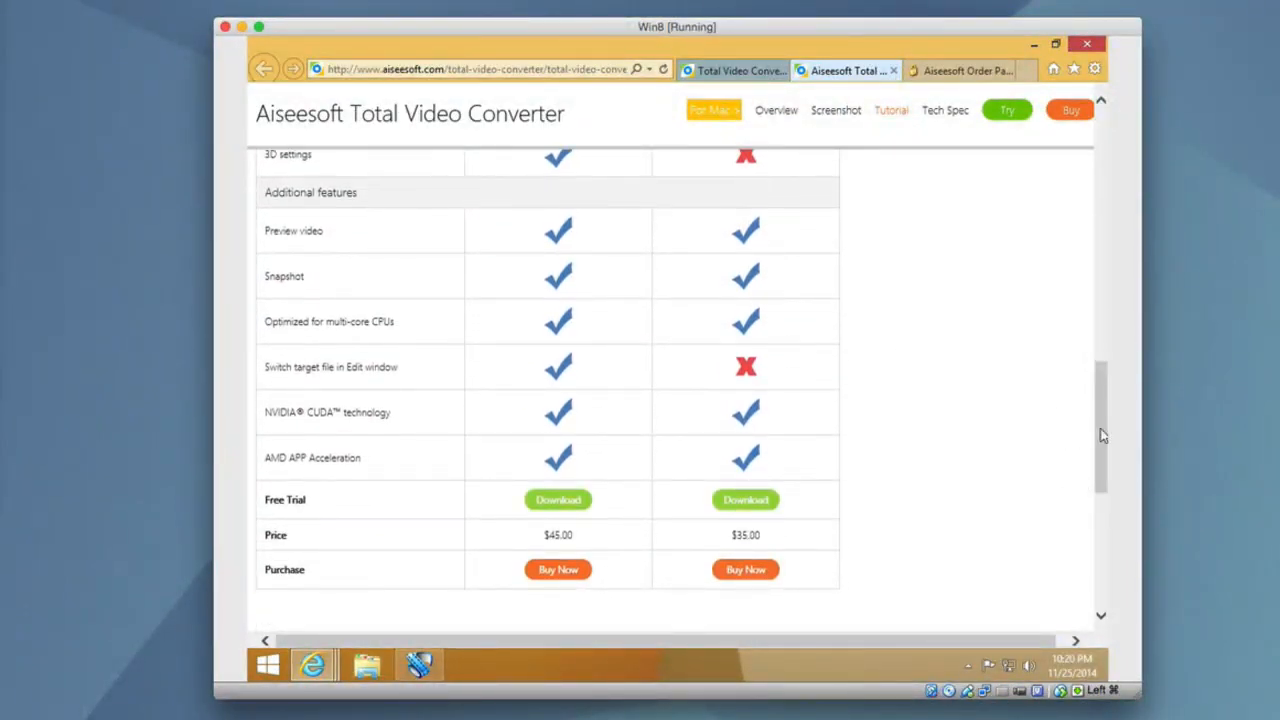
scroll("up", 3)
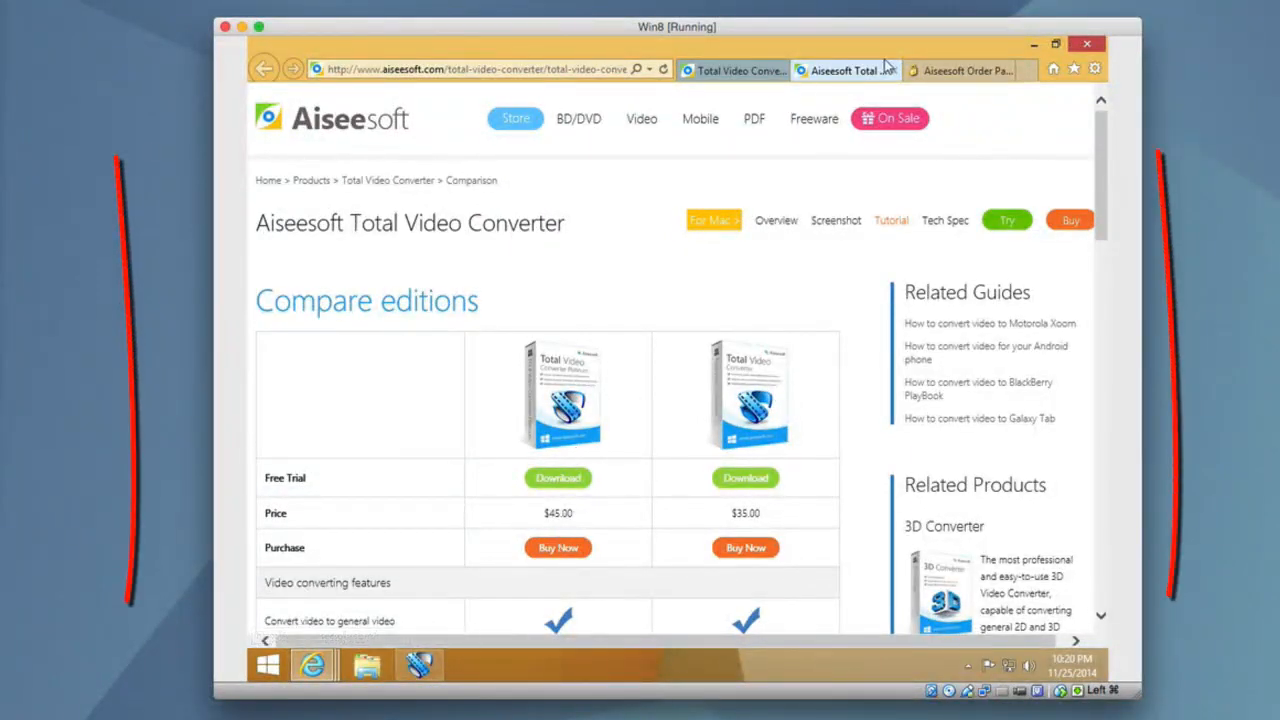
mouse_move(955, 70)
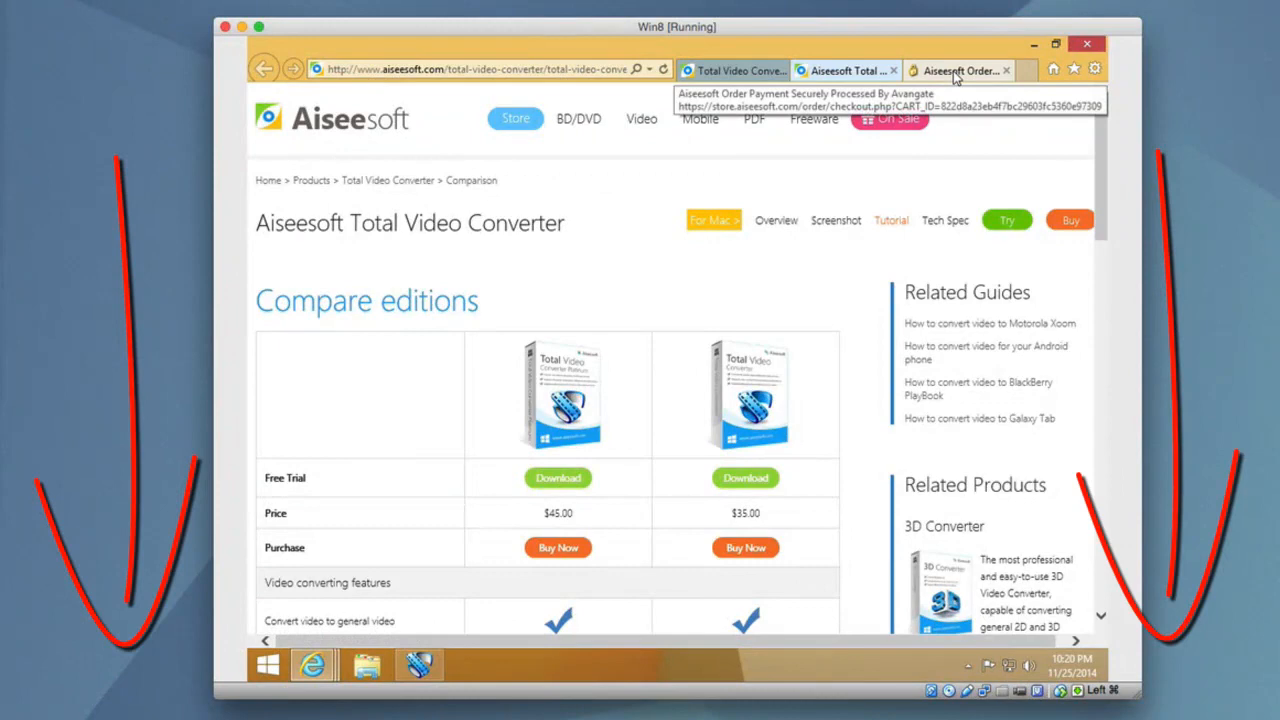